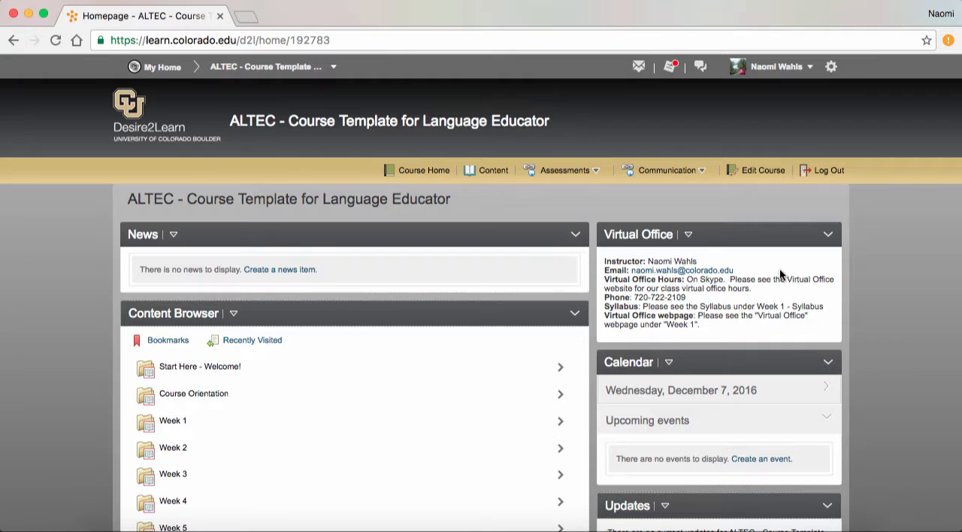
Step: Review the For Instructors Only module's Syllabus, Virtual Office and Course Dates checklists in Content
{"action": "scroll", "scroll_direction": "down", "scroll_amount": 3}
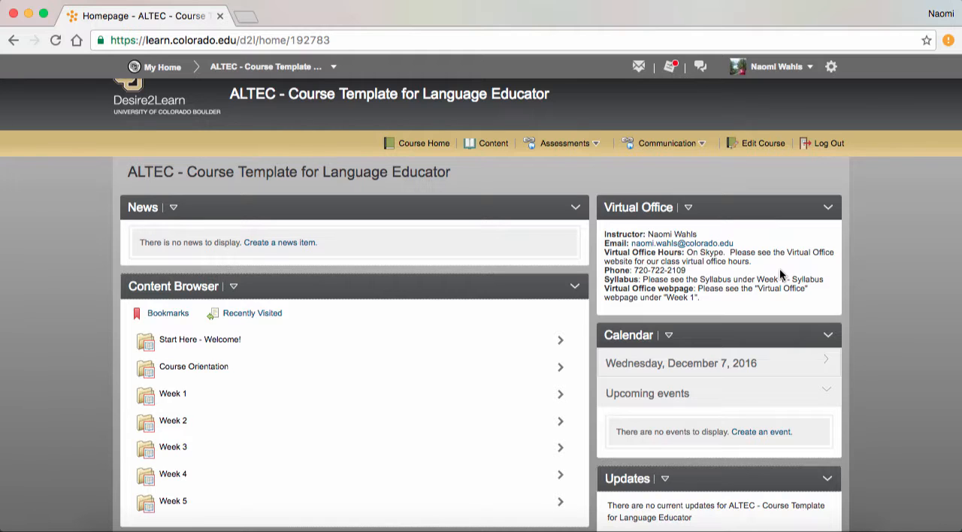
{"action": "scroll", "scroll_direction": "down", "scroll_amount": 3}
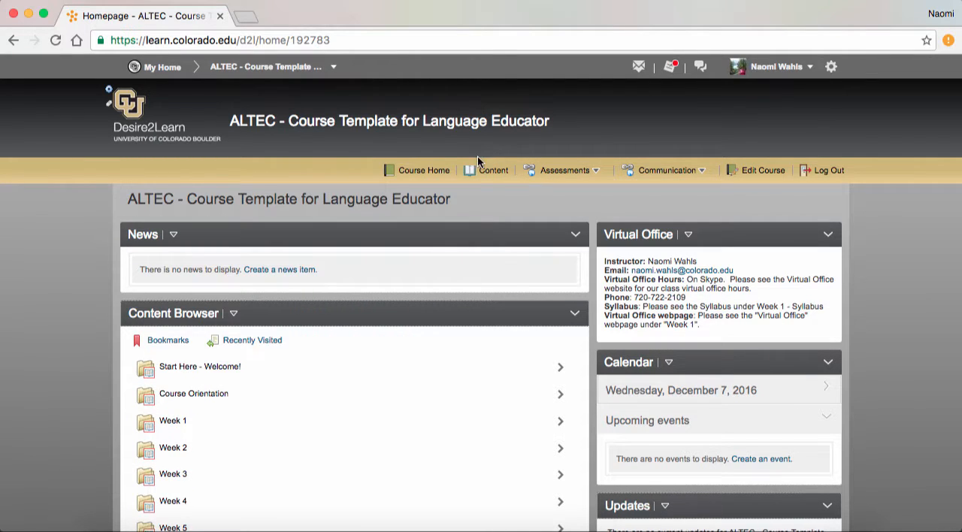
{"action": "left_click", "coordinate": [490, 170]}
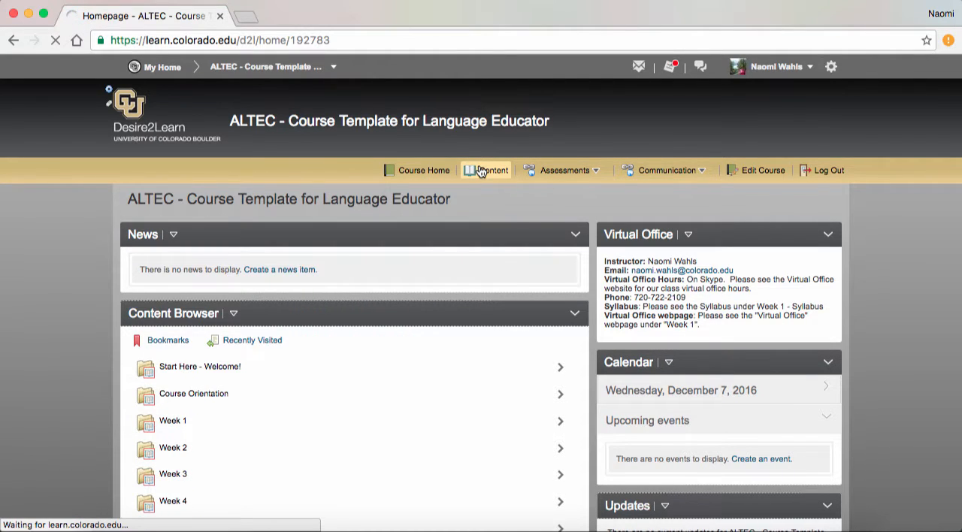
{"action": "left_click", "coordinate": [490, 170]}
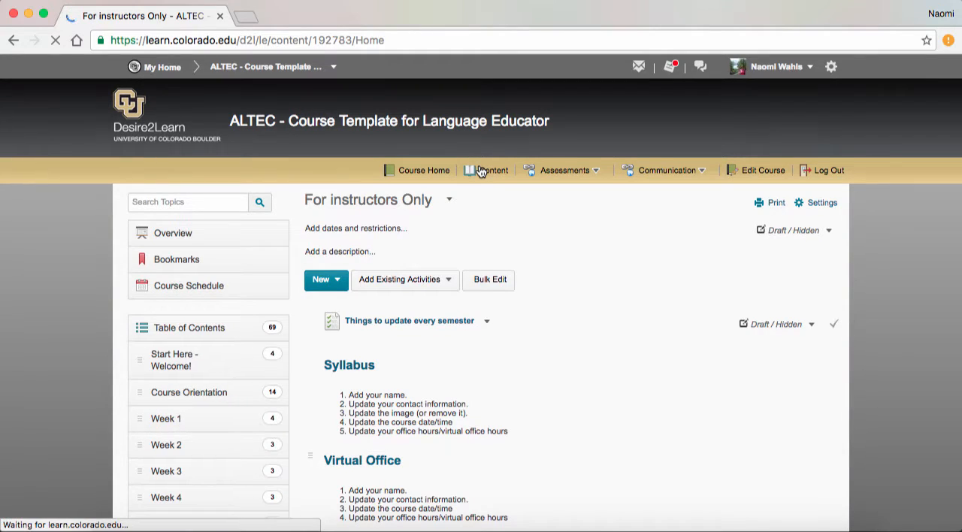
{"action": "scroll", "scroll_direction": "down", "scroll_amount": 3}
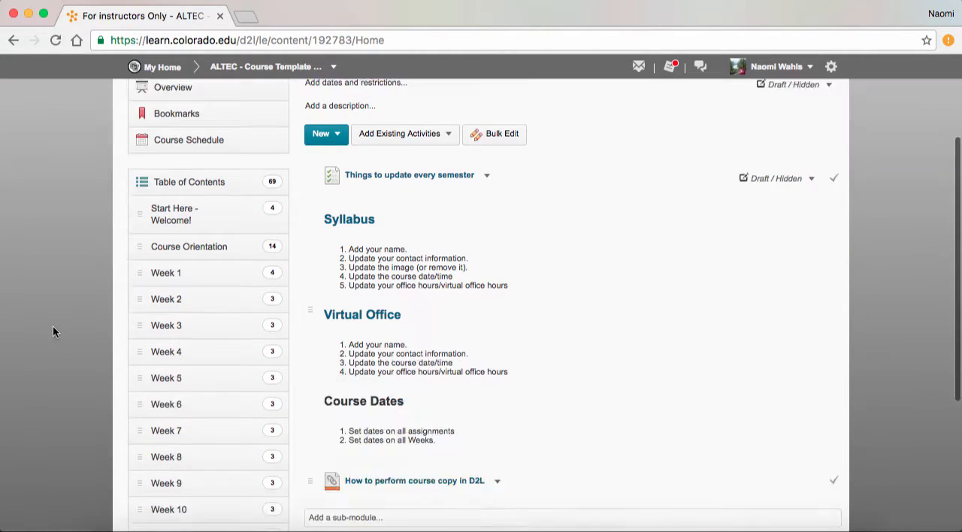
{"action": "scroll", "scroll_direction": "down", "scroll_amount": 3}
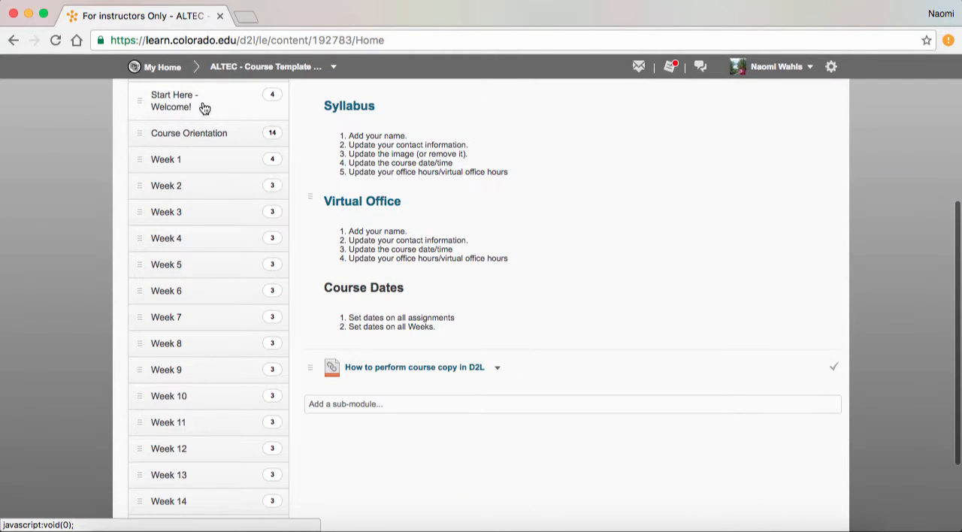
{"action": "mouse_move", "coordinate": [216, 139]}
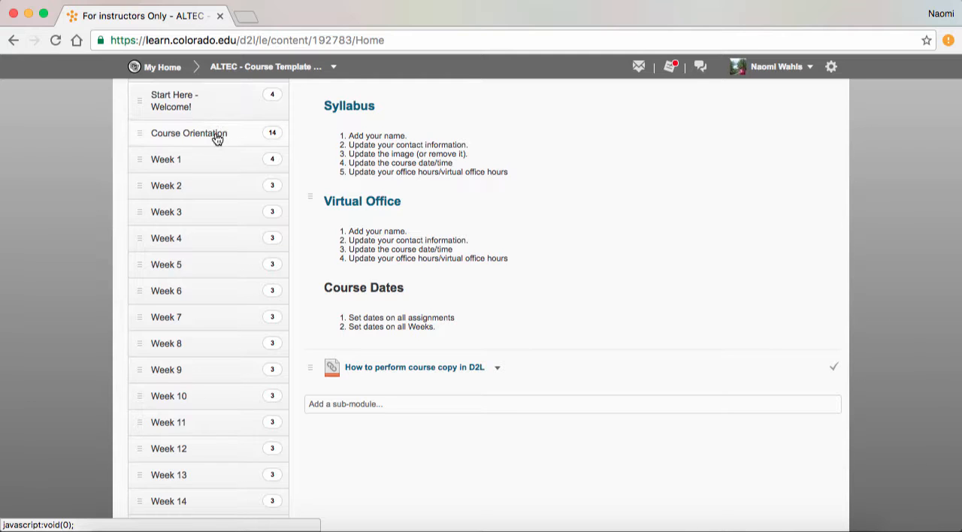
{"action": "mouse_move", "coordinate": [212, 182]}
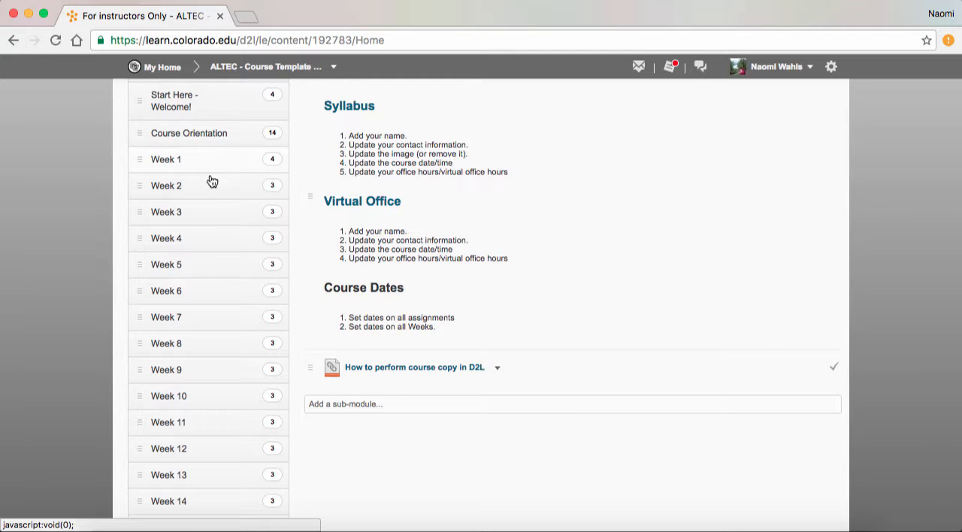
{"action": "scroll", "scroll_direction": "down", "scroll_amount": 3}
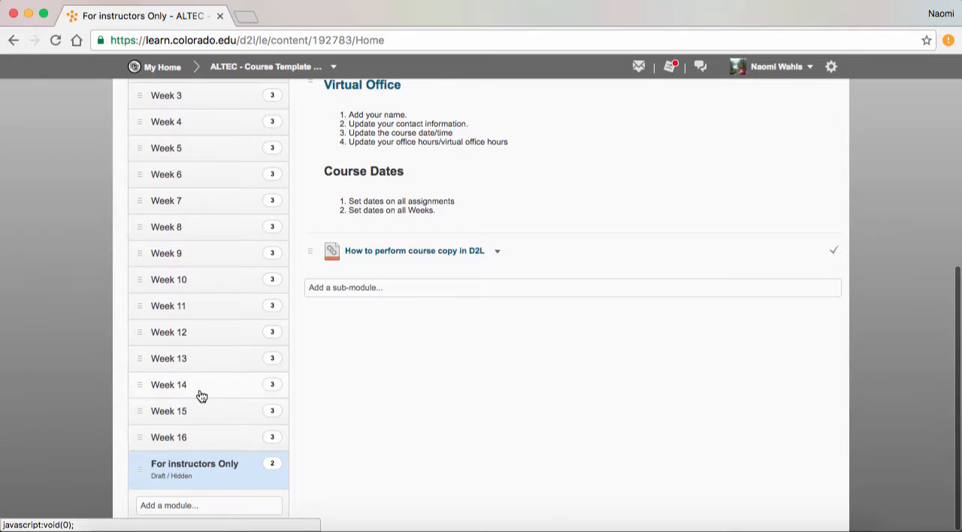
{"action": "mouse_move", "coordinate": [225, 120]}
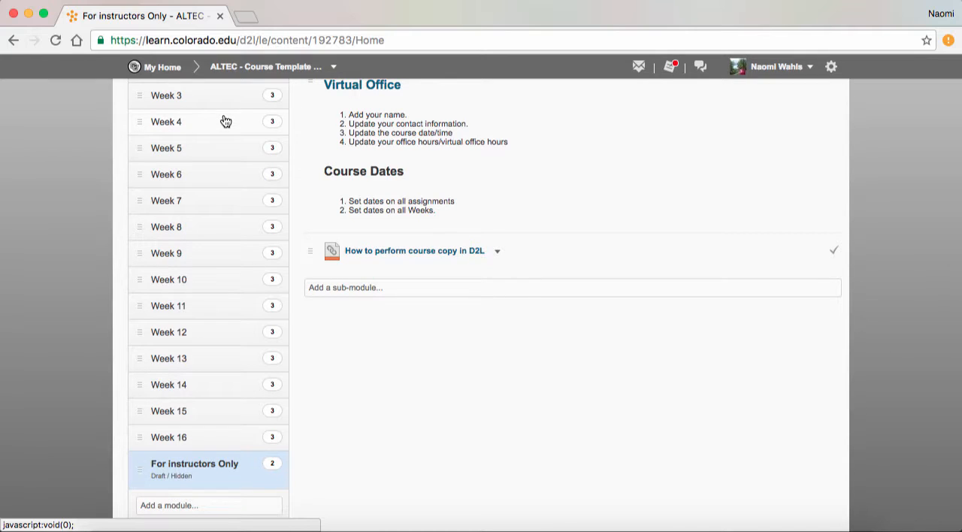
{"action": "mouse_move", "coordinate": [210, 478]}
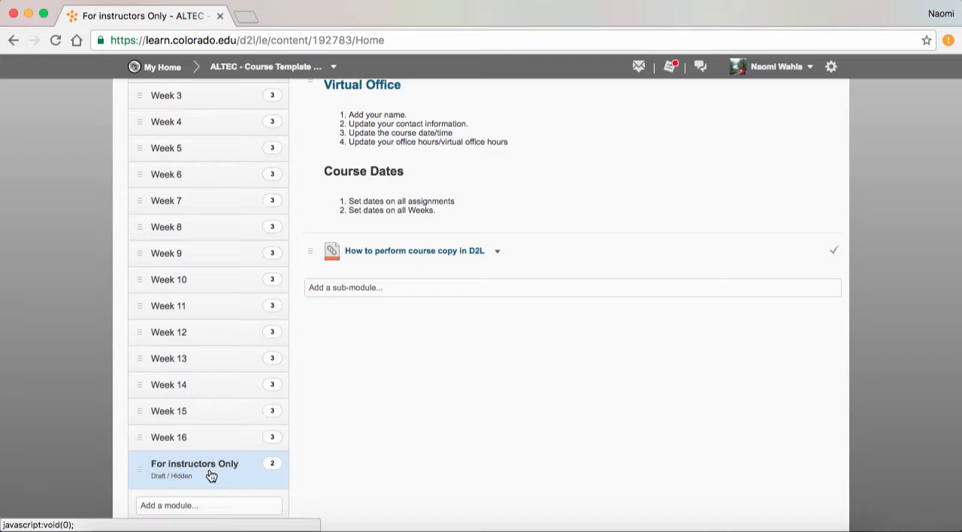
{"action": "mouse_move", "coordinate": [231, 481]}
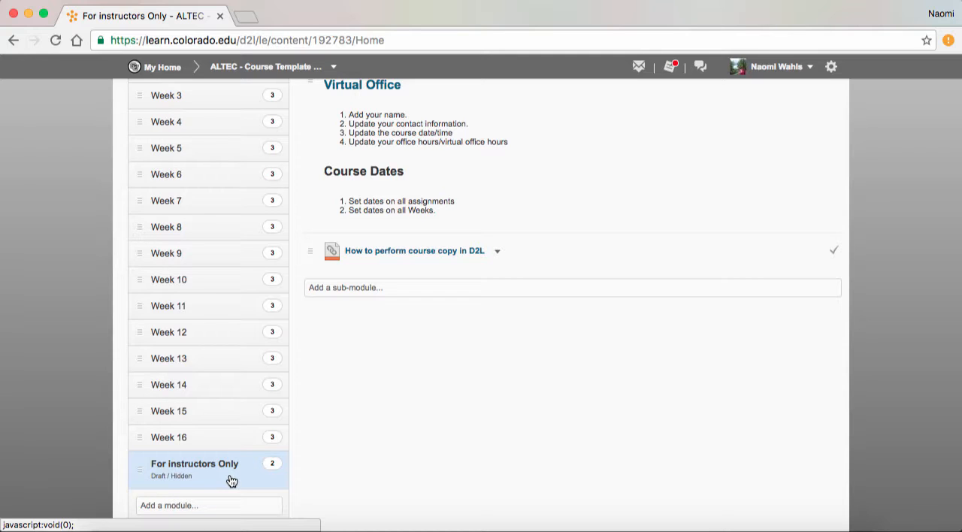
{"action": "mouse_move", "coordinate": [172, 480]}
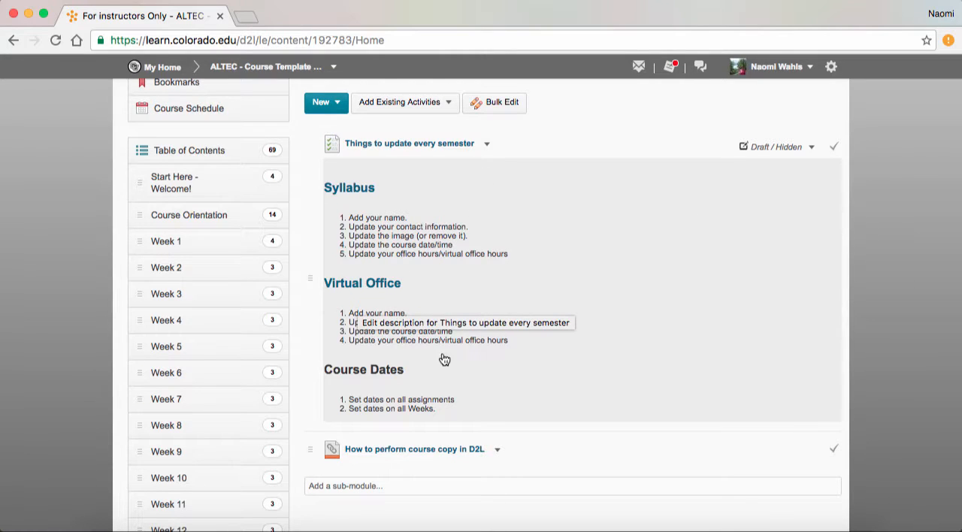
{"action": "mouse_move", "coordinate": [484, 264]}
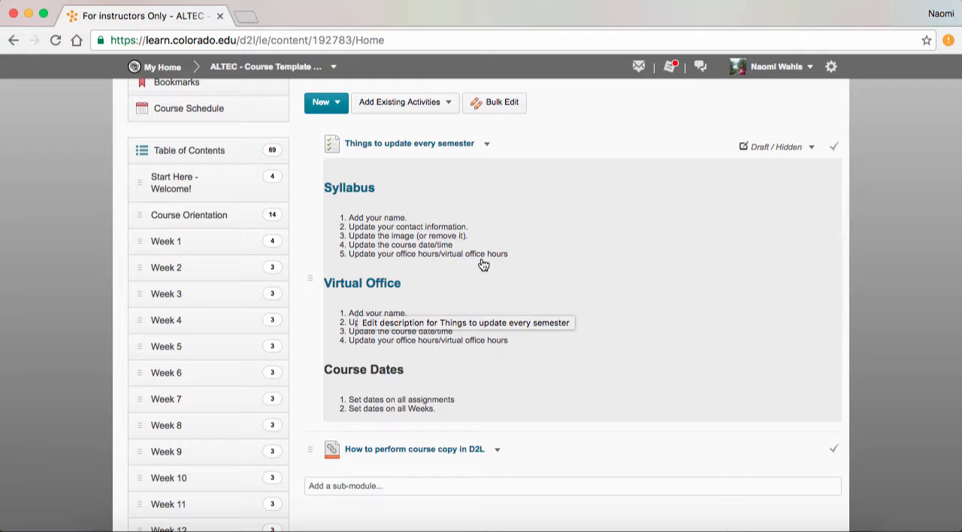
{"action": "mouse_move", "coordinate": [367, 450]}
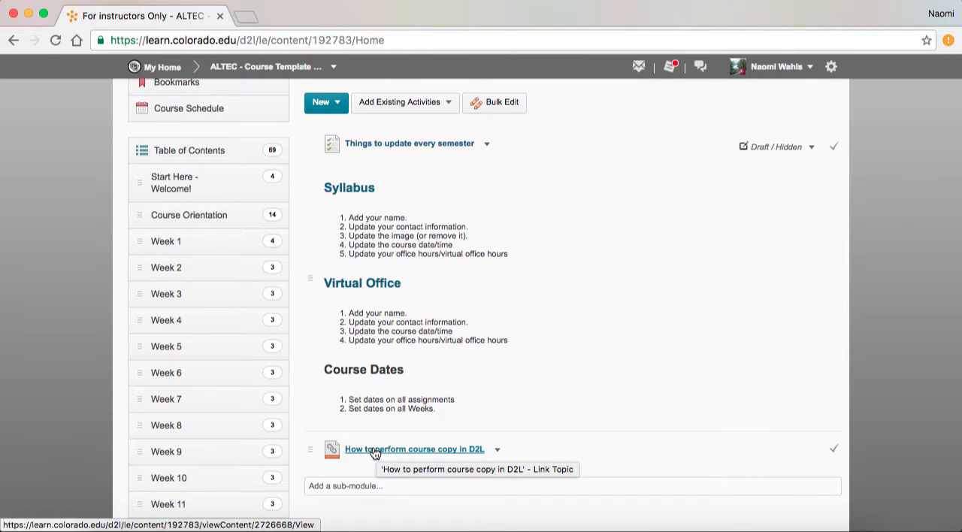
{"action": "mouse_move", "coordinate": [376, 409]}
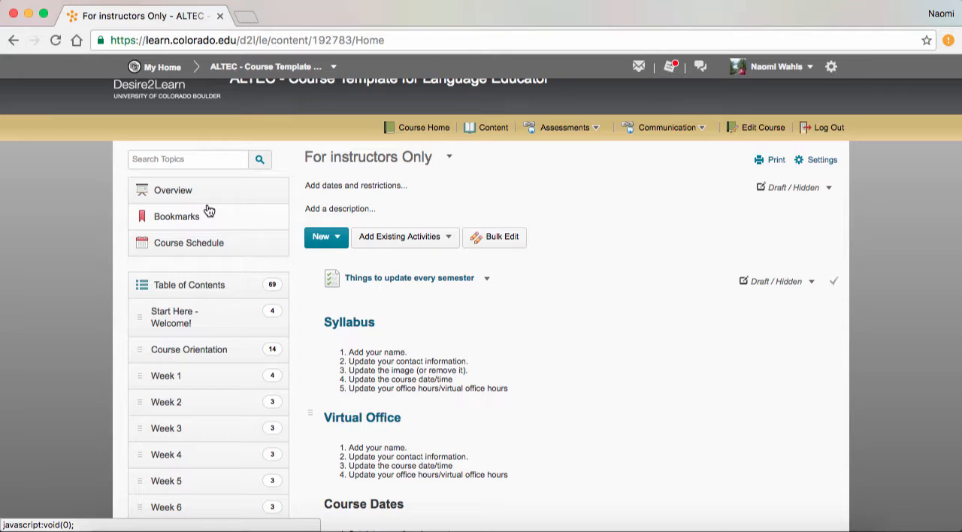
{"action": "mouse_move", "coordinate": [217, 398]}
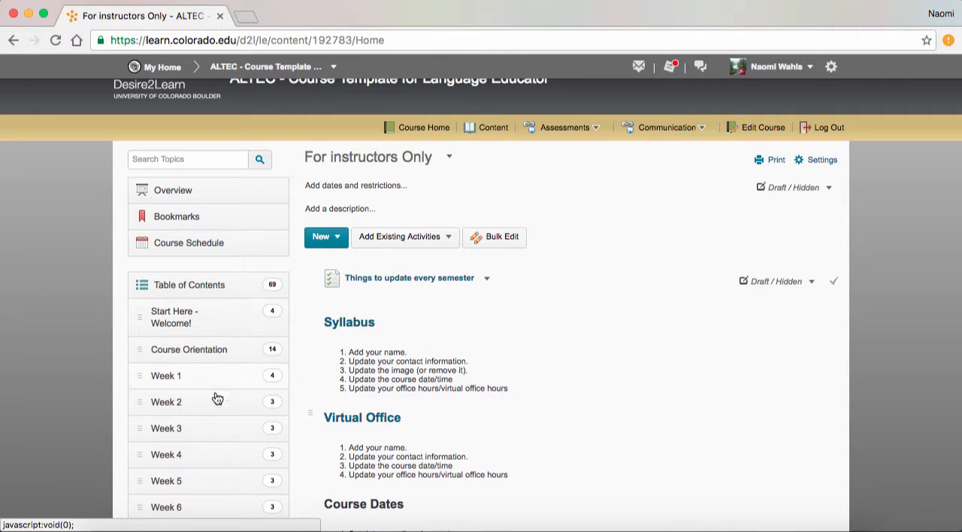
{"action": "mouse_move", "coordinate": [214, 418]}
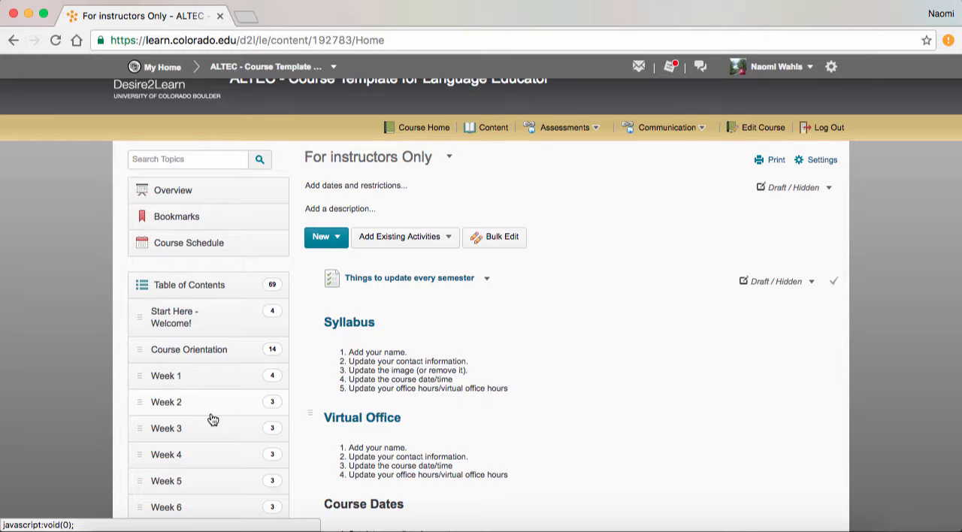
Step: Show the Start Here - Welcome! module's welcome page, syllabus, virtual office and General Questions topics
{"action": "left_click", "coordinate": [175, 317]}
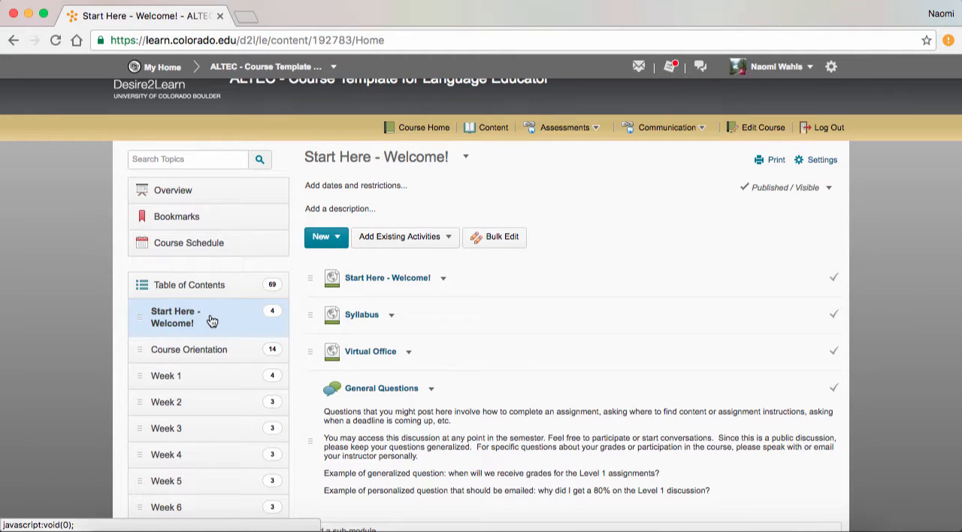
{"action": "mouse_move", "coordinate": [370, 289]}
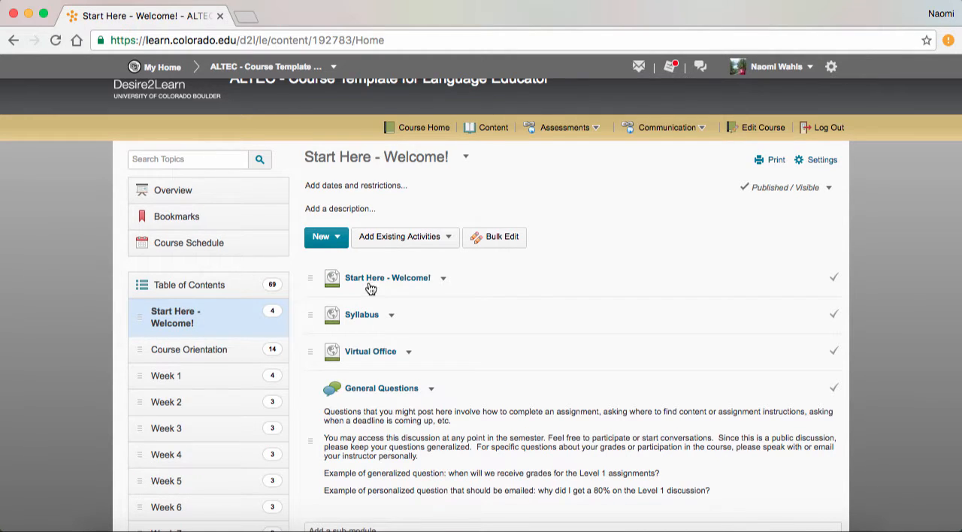
{"action": "mouse_move", "coordinate": [367, 285]}
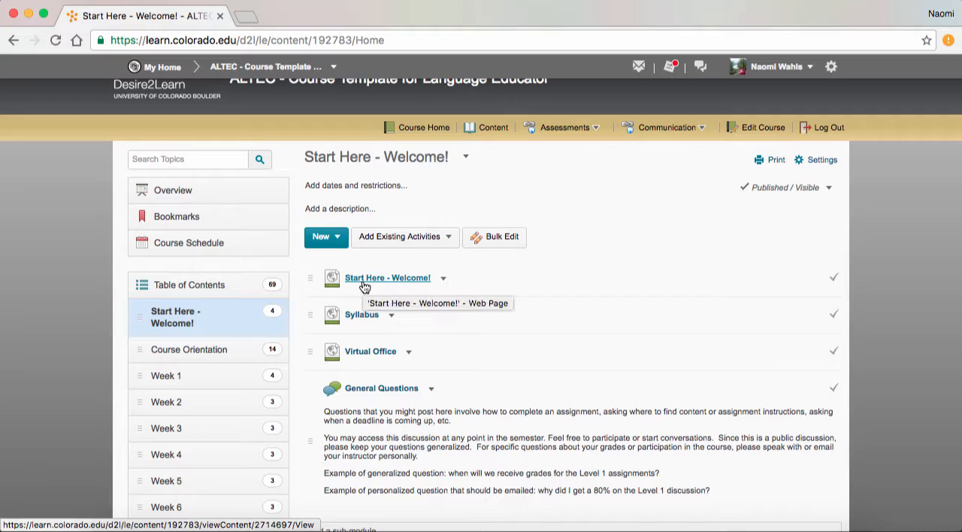
{"action": "mouse_move", "coordinate": [424, 284]}
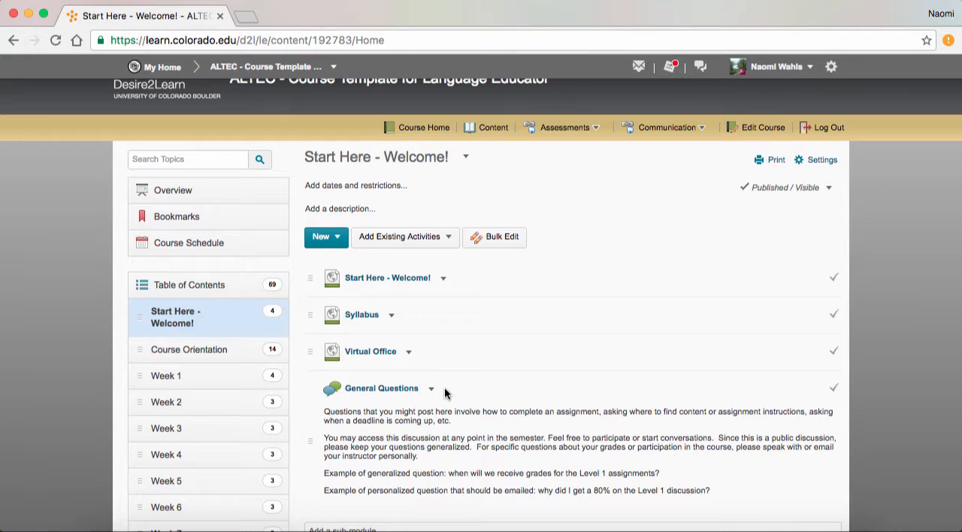
{"action": "scroll", "scroll_direction": "down", "scroll_amount": 3}
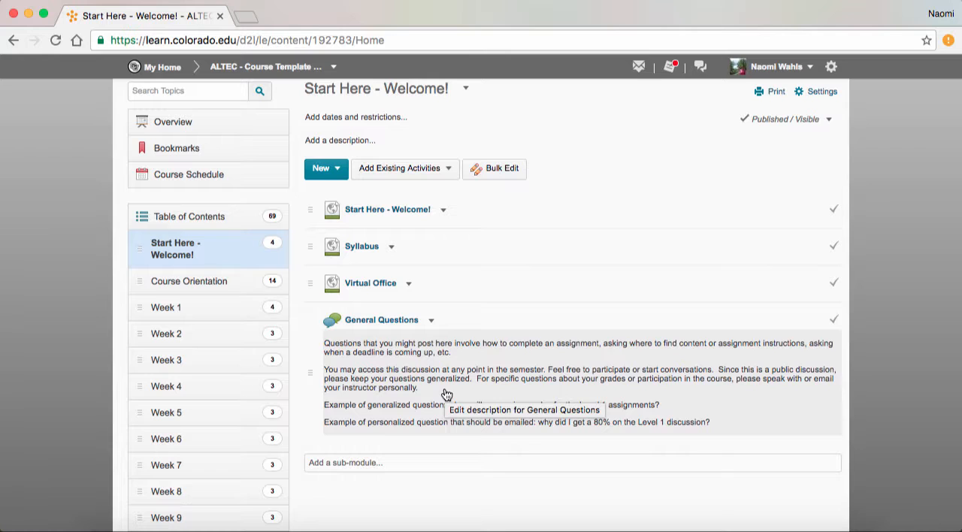
{"action": "mouse_move", "coordinate": [397, 216]}
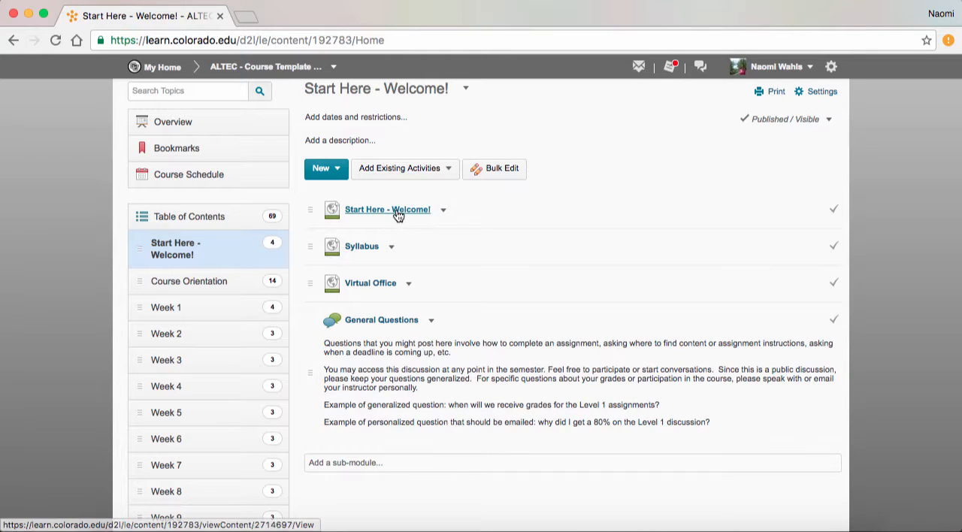
Step: Read the Start Here - Welcome! page through competencies, course expectations and technical requirements
{"action": "left_click", "coordinate": [388, 211]}
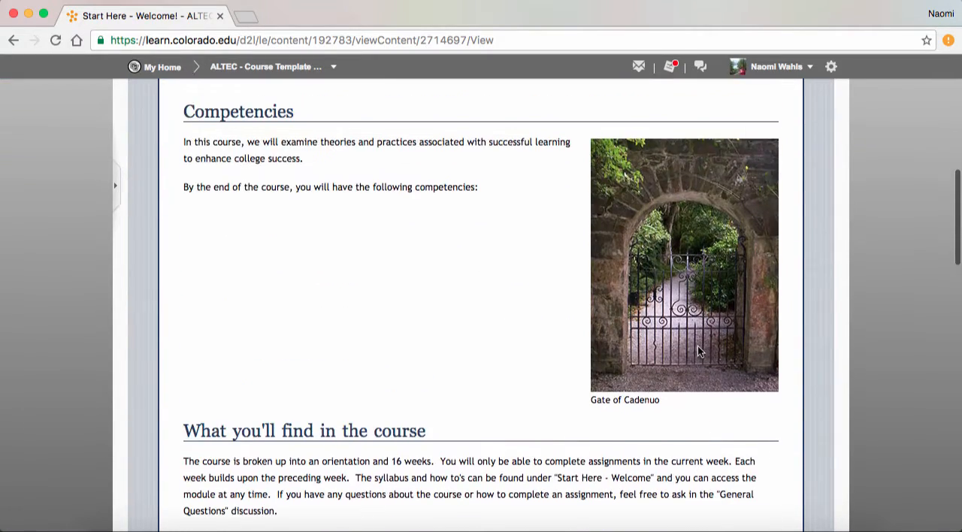
{"action": "scroll", "scroll_direction": "down", "scroll_amount": 3}
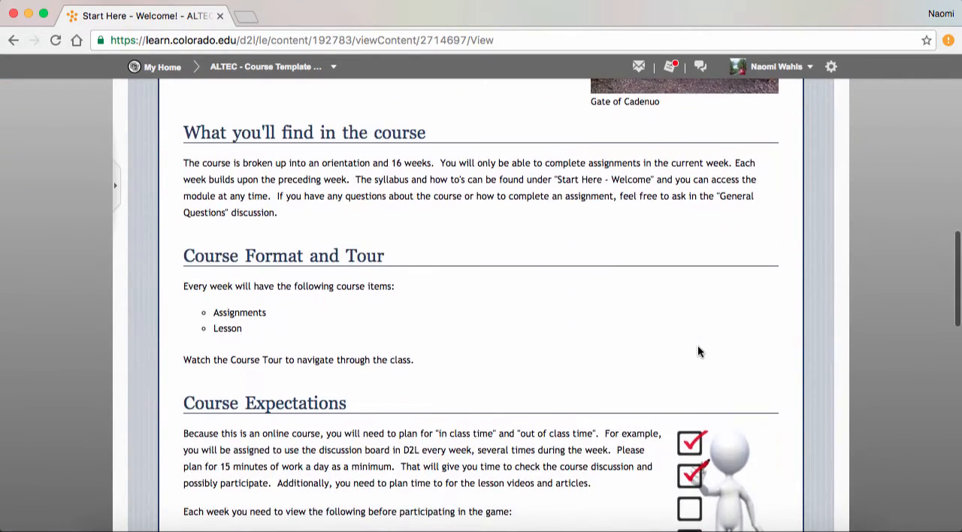
{"action": "scroll", "scroll_direction": "down", "scroll_amount": 3}
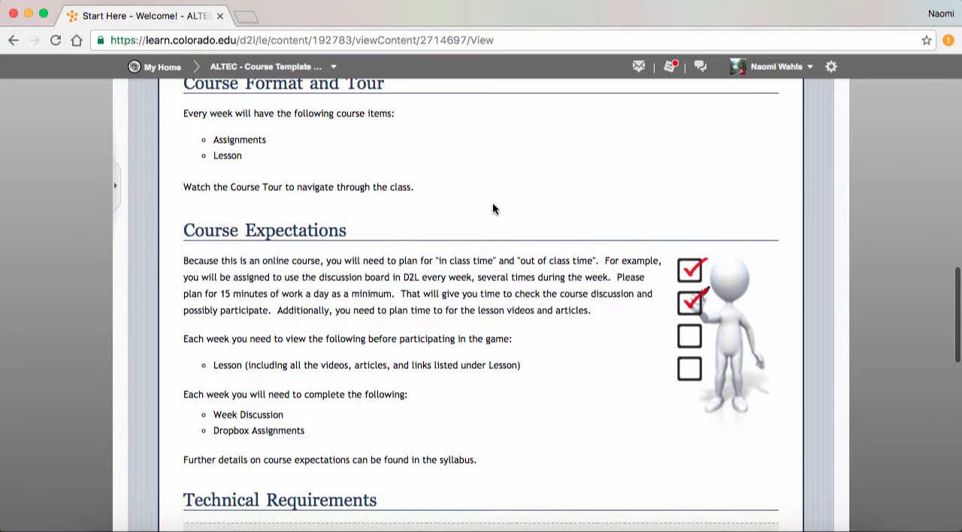
{"action": "scroll", "scroll_direction": "down", "scroll_amount": 3}
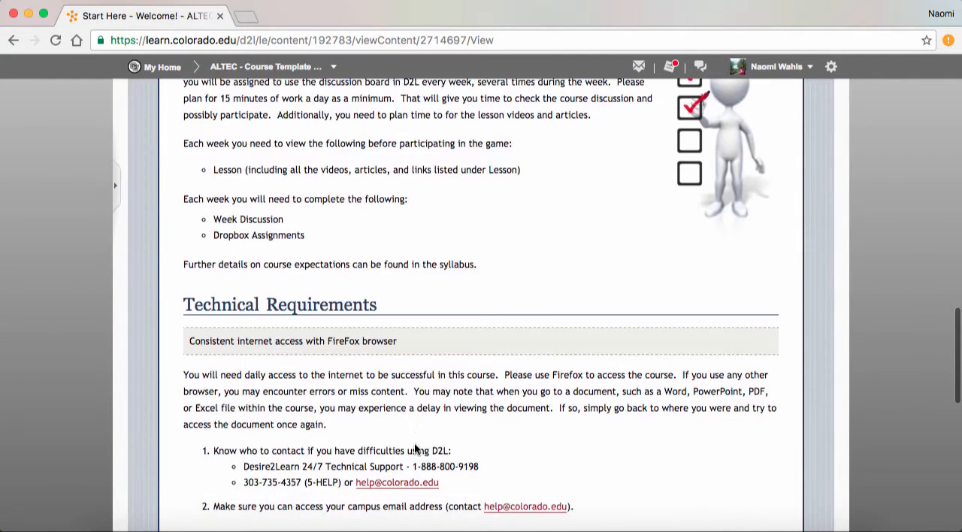
{"action": "scroll", "scroll_direction": "down", "scroll_amount": 3}
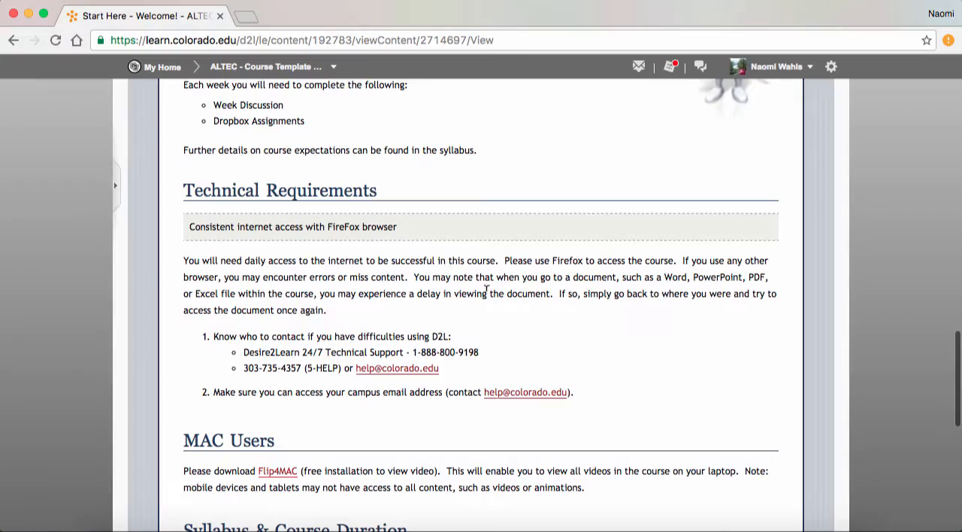
{"action": "scroll", "scroll_direction": "down", "scroll_amount": 3}
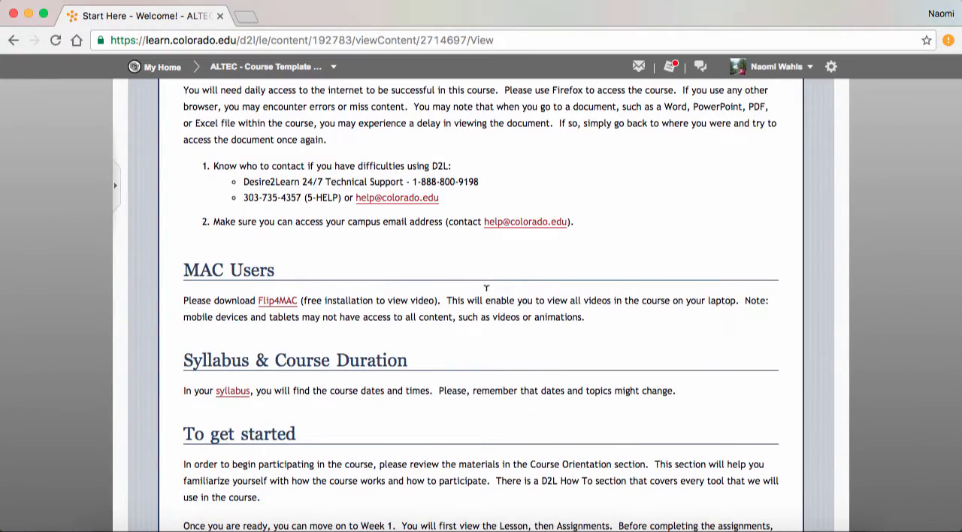
{"action": "scroll", "scroll_direction": "down", "scroll_amount": 3}
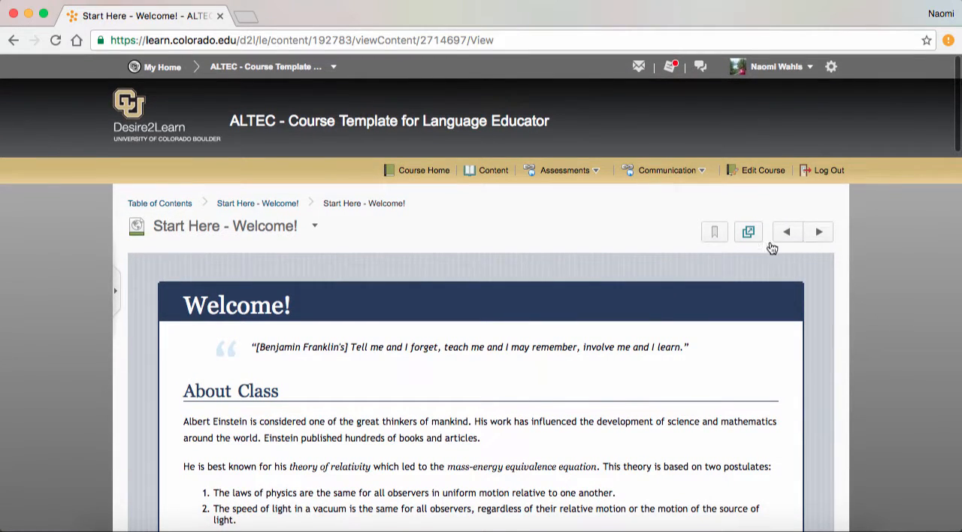
Step: Move to the Spanish 1010 Syllabus and read its PDF download, deadlines and policies sections
{"action": "left_click", "coordinate": [817, 232]}
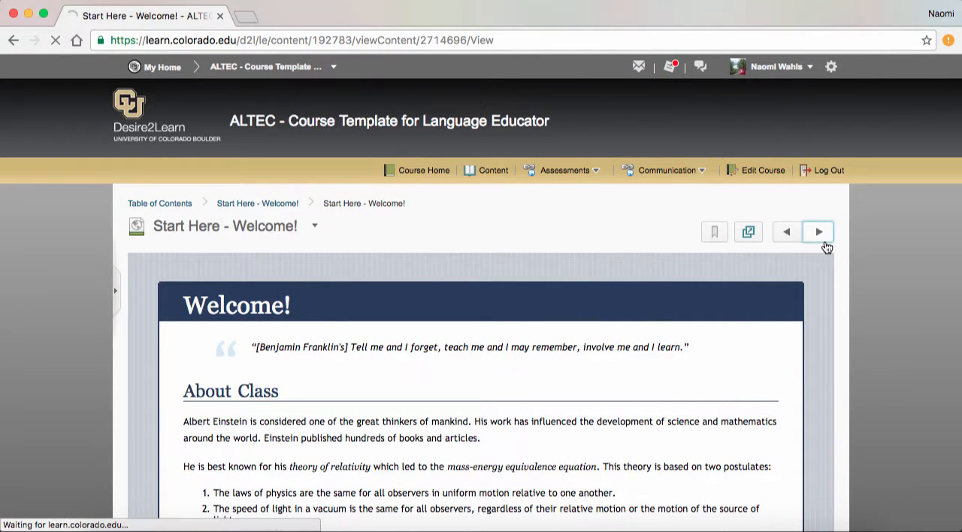
{"action": "left_click", "coordinate": [818, 231]}
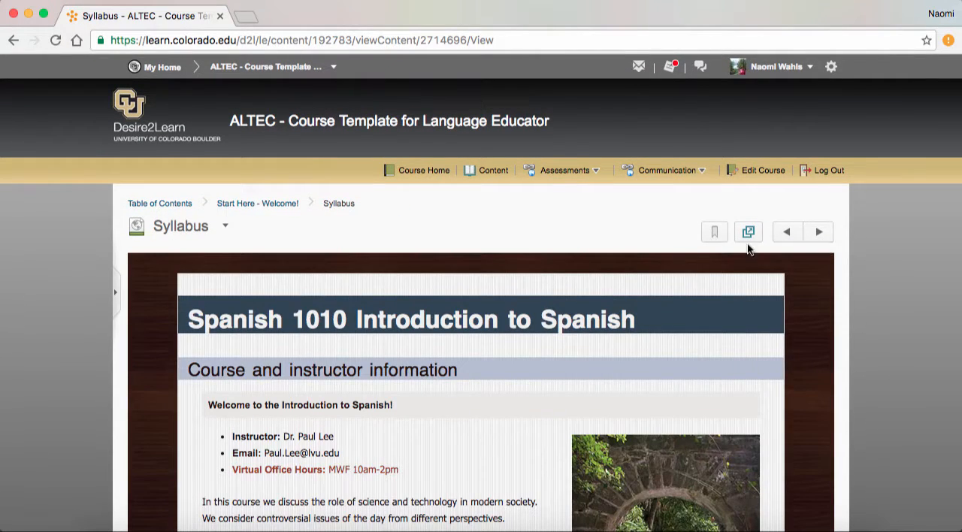
{"action": "scroll", "scroll_direction": "down", "scroll_amount": 3}
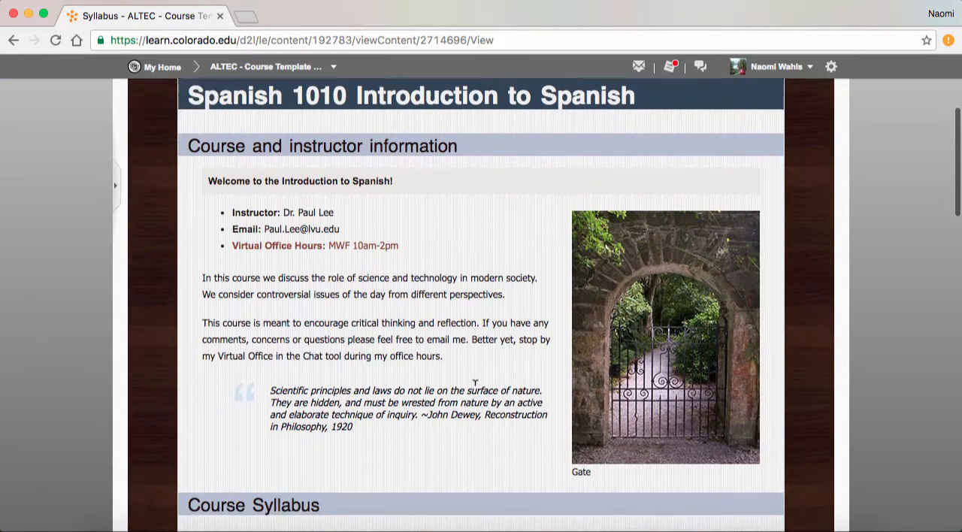
{"action": "scroll", "scroll_direction": "down", "scroll_amount": 3}
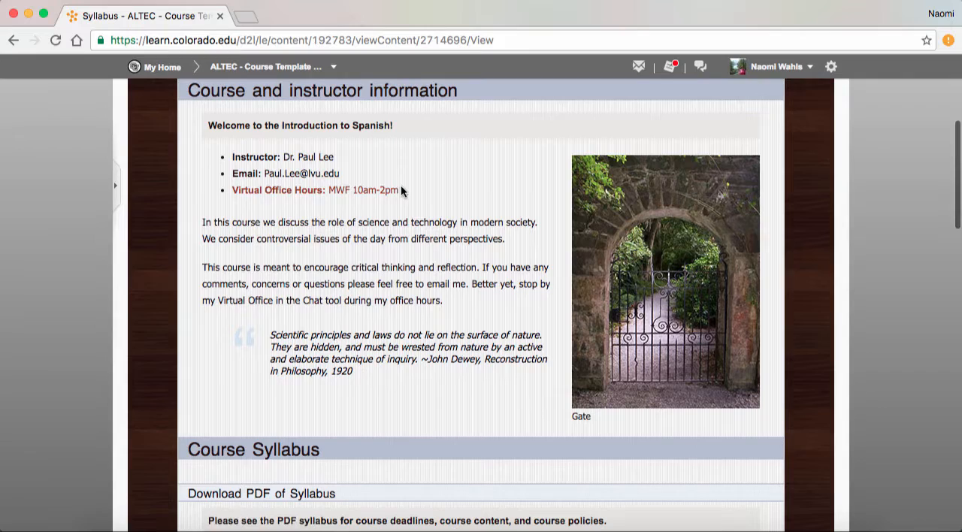
{"action": "mouse_move", "coordinate": [333, 193]}
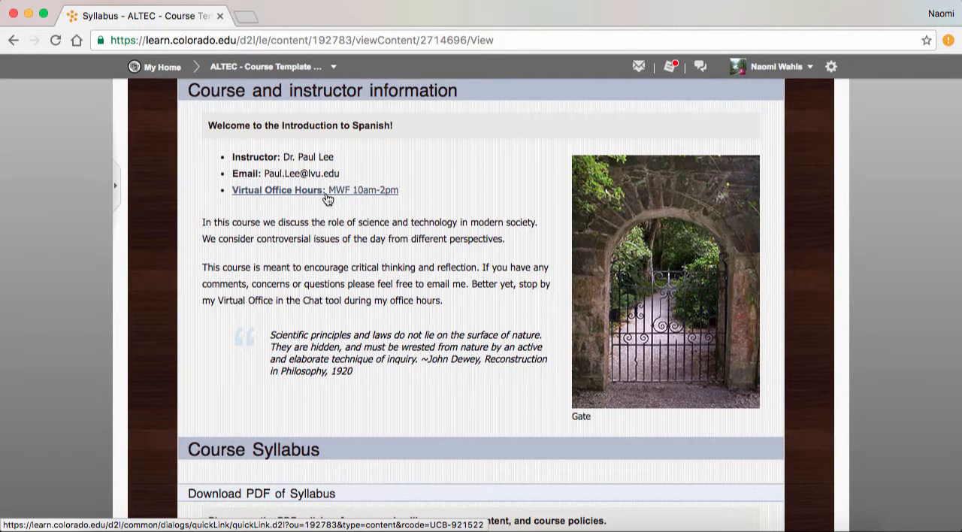
{"action": "scroll", "scroll_direction": "down", "scroll_amount": 3}
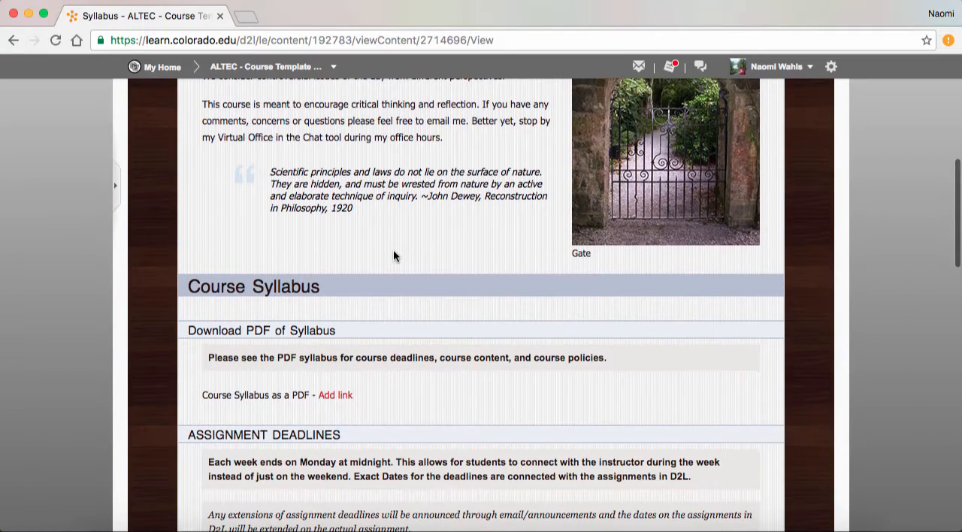
{"action": "scroll", "scroll_direction": "down", "scroll_amount": 3}
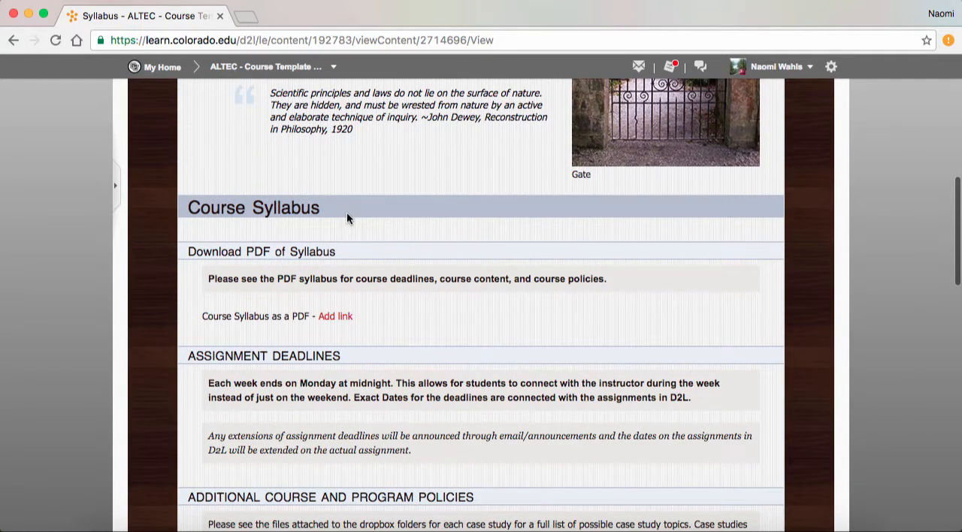
{"action": "mouse_move", "coordinate": [362, 325]}
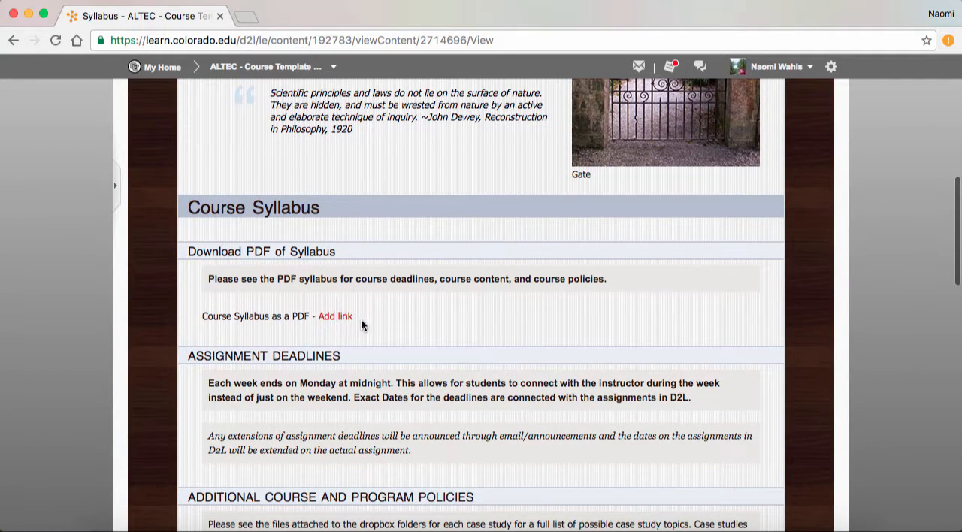
{"action": "mouse_move", "coordinate": [271, 310]}
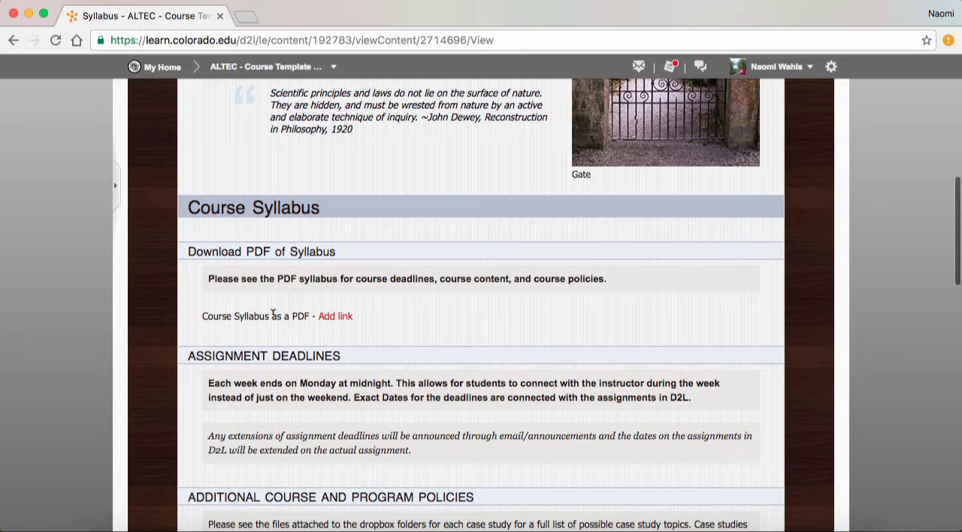
Step: Continue down the Syllabus through materials to the examinations dates at the end
{"action": "scroll", "scroll_direction": "down", "scroll_amount": 3}
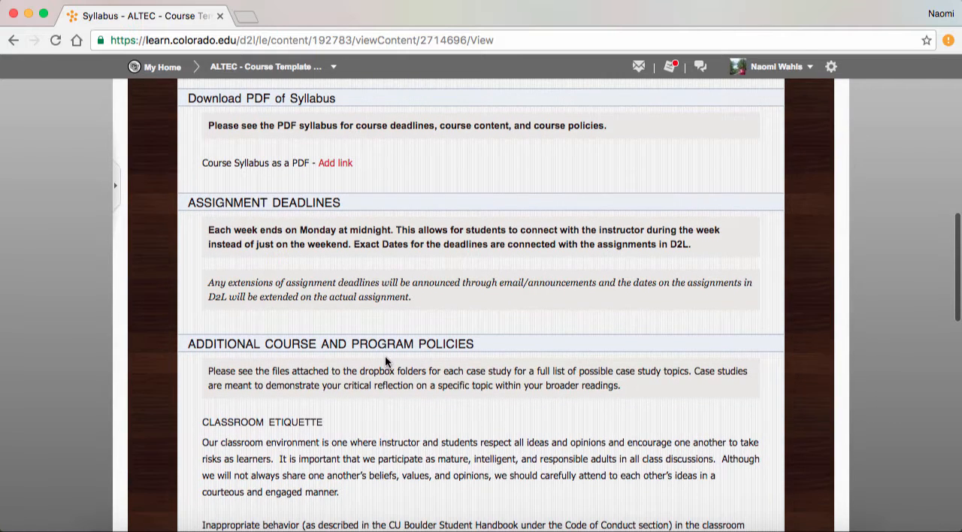
{"action": "scroll", "scroll_direction": "down", "scroll_amount": 3}
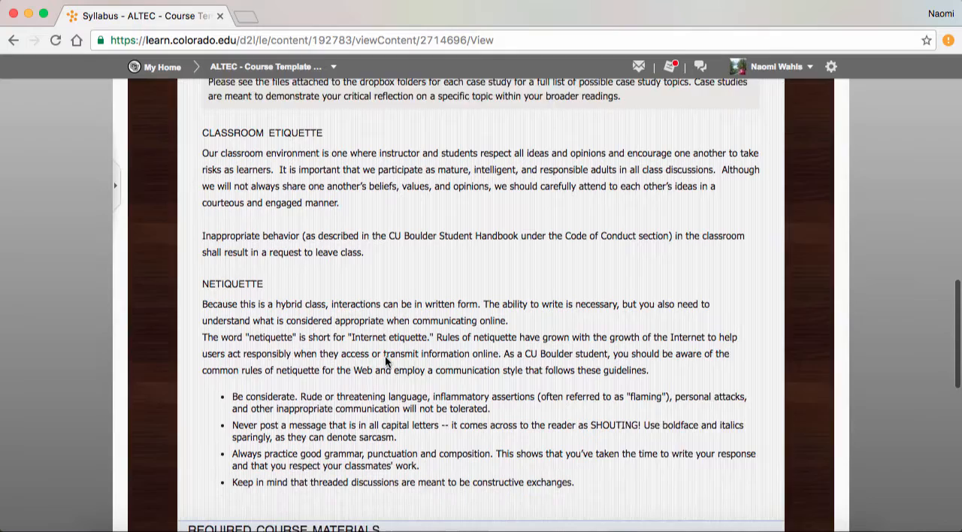
{"action": "scroll", "scroll_direction": "down", "scroll_amount": 3}
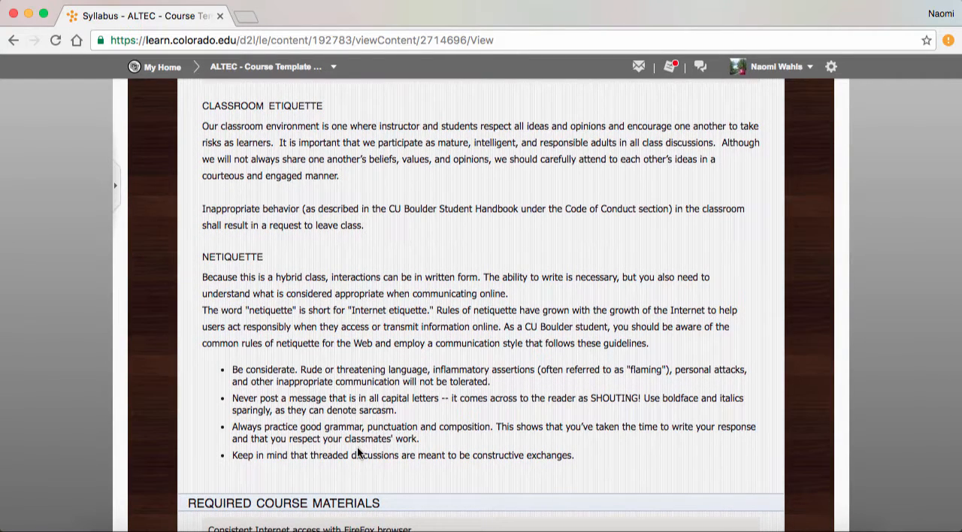
{"action": "scroll", "scroll_direction": "down", "scroll_amount": 3}
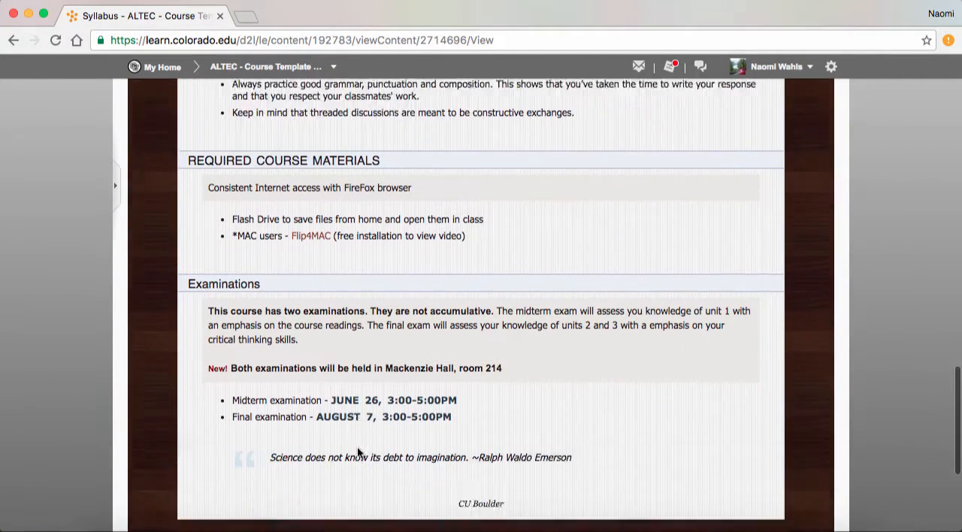
{"action": "scroll", "scroll_direction": "down", "scroll_amount": 3}
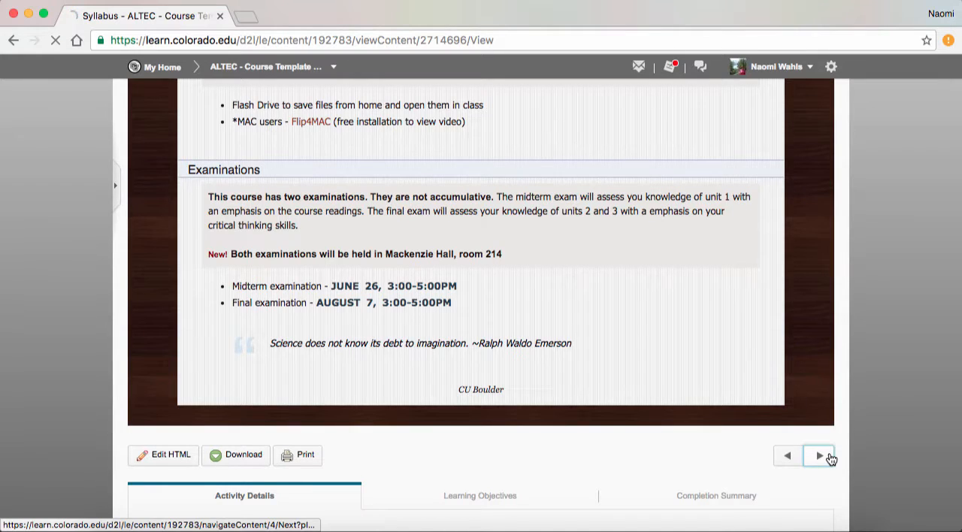
Step: Move to the Virtual Office page and read from instructor contact details to Connecting Virtually
{"action": "left_click", "coordinate": [818, 456]}
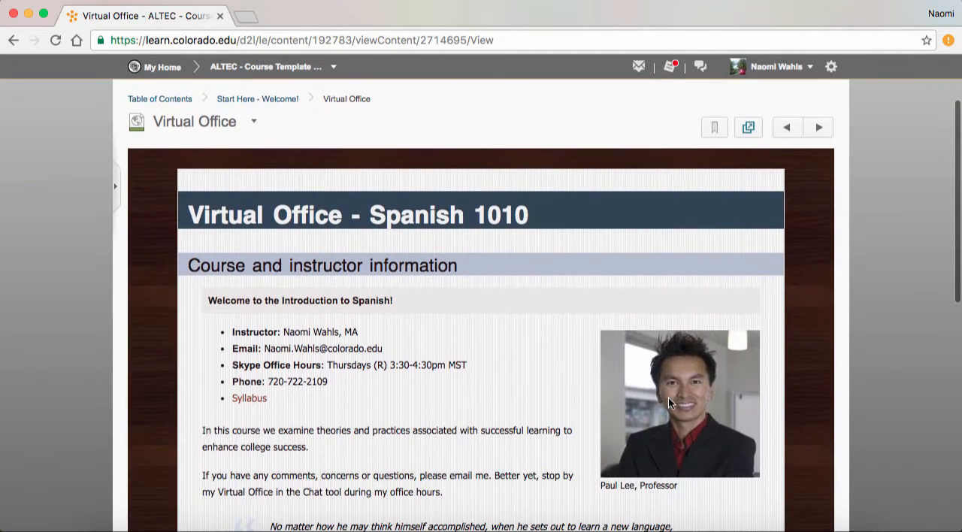
{"action": "scroll", "scroll_direction": "down", "scroll_amount": 3}
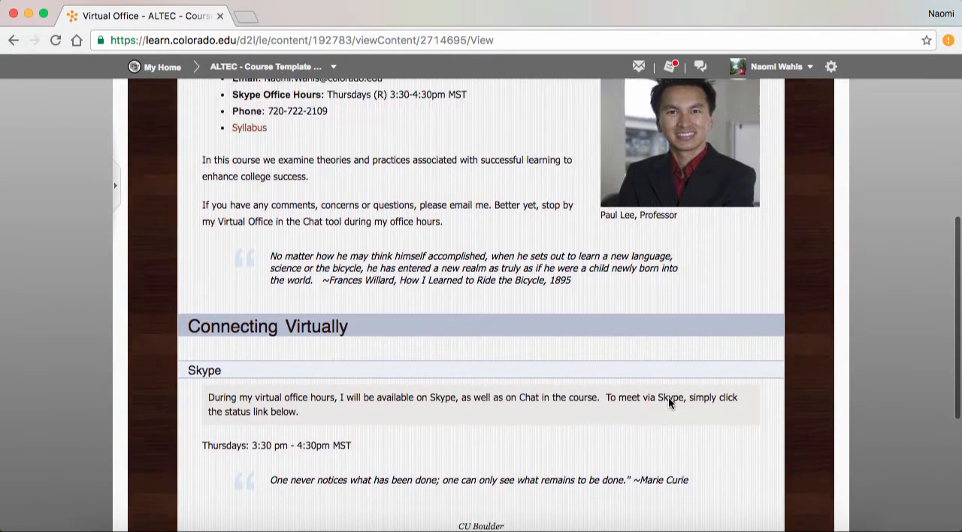
{"action": "scroll", "scroll_direction": "down", "scroll_amount": 3}
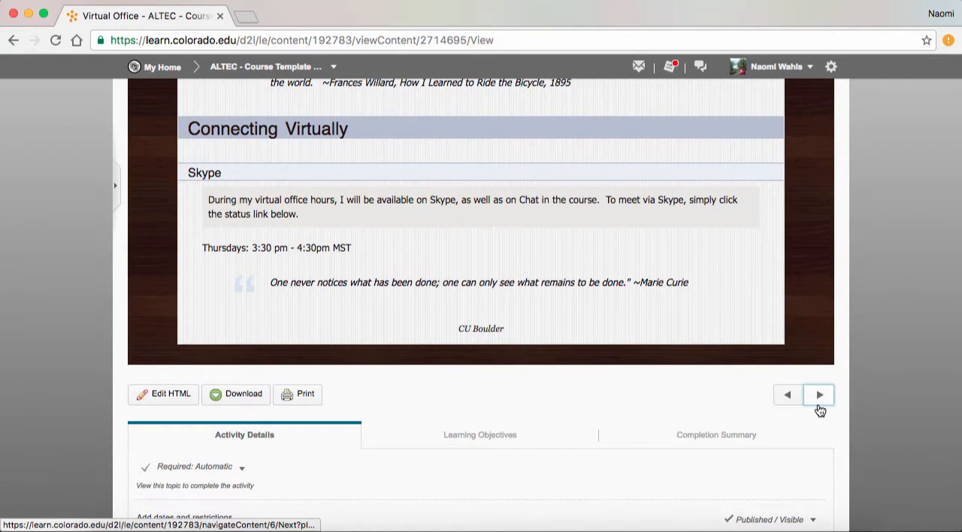
Step: Move to the General Questions discussion topic with its description and empty thread list
{"action": "left_click", "coordinate": [819, 394]}
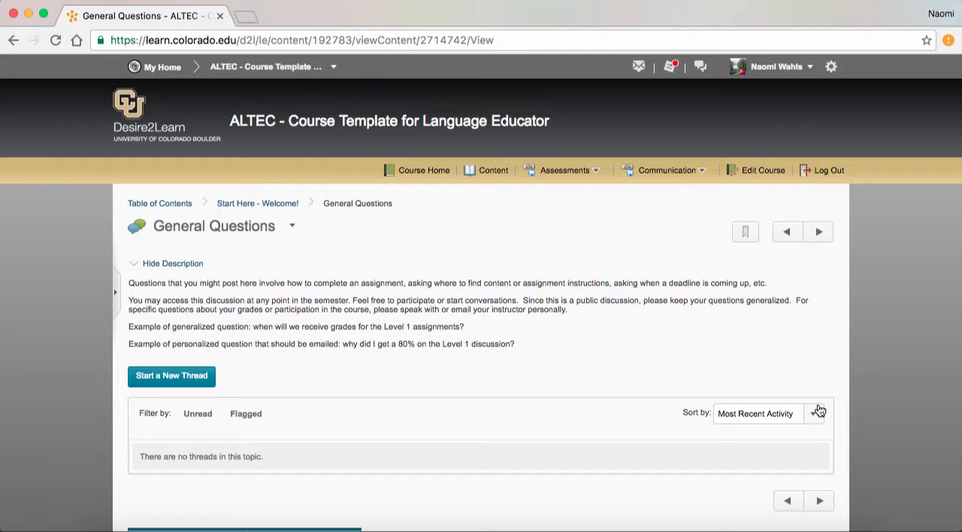
{"action": "mouse_move", "coordinate": [956, 403]}
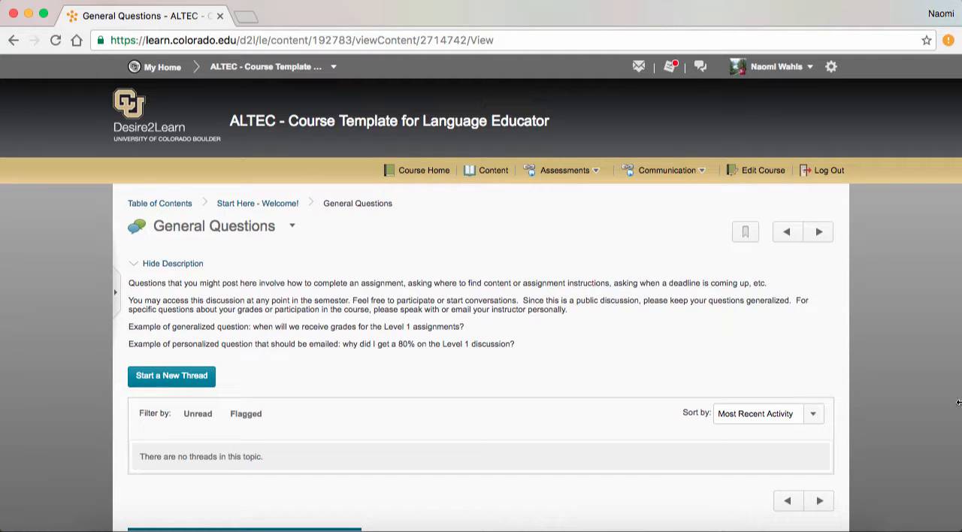
{"action": "mouse_move", "coordinate": [875, 295]}
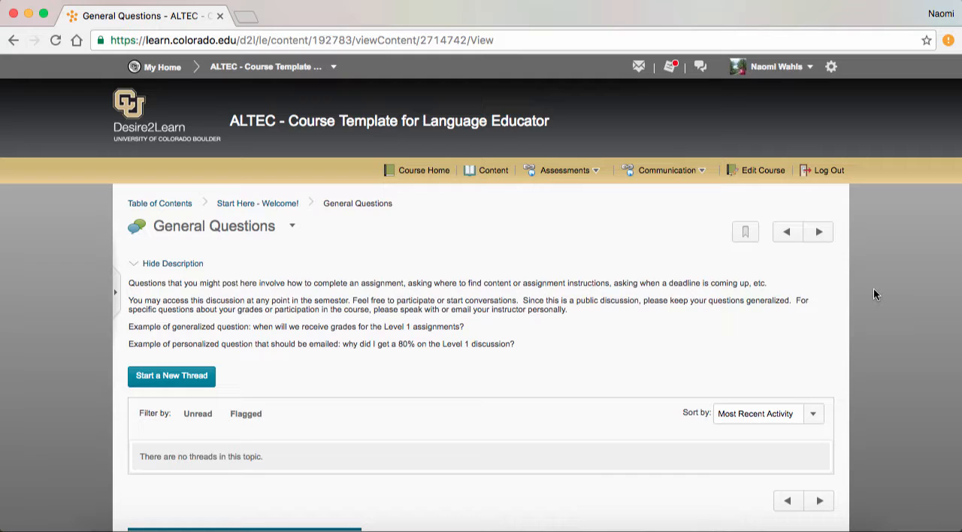
{"action": "mouse_move", "coordinate": [818, 283]}
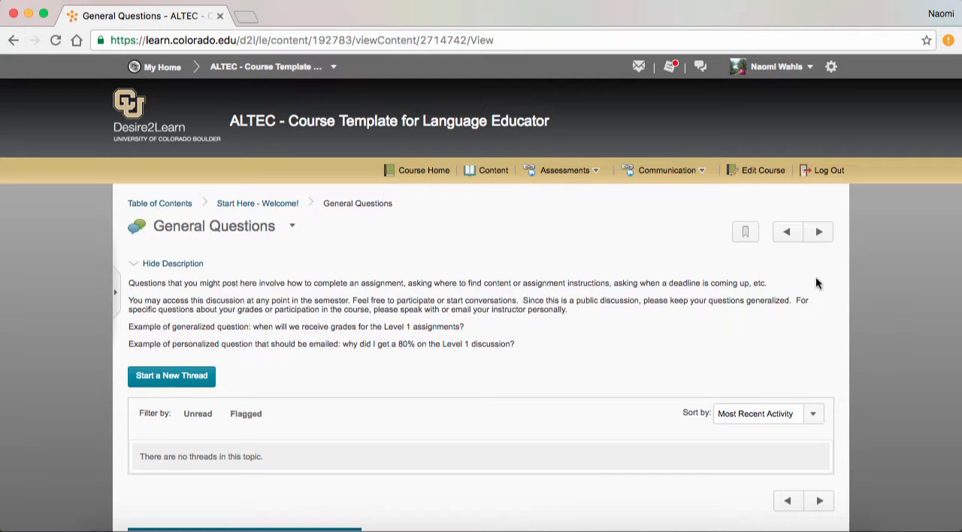
{"action": "mouse_move", "coordinate": [520, 218]}
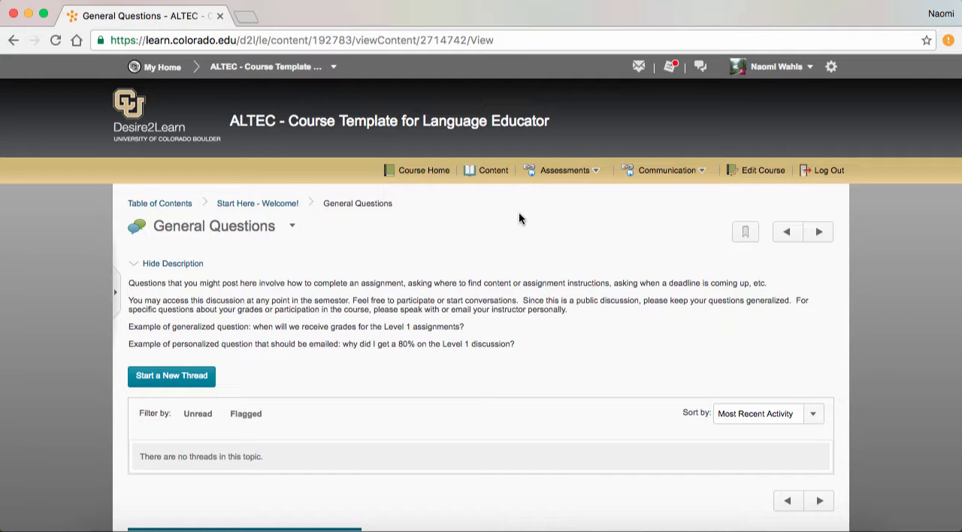
Step: Return to Content and show the Course Orientation module's topics, including Tips for Online Success and Accent Marks
{"action": "left_click", "coordinate": [493, 170]}
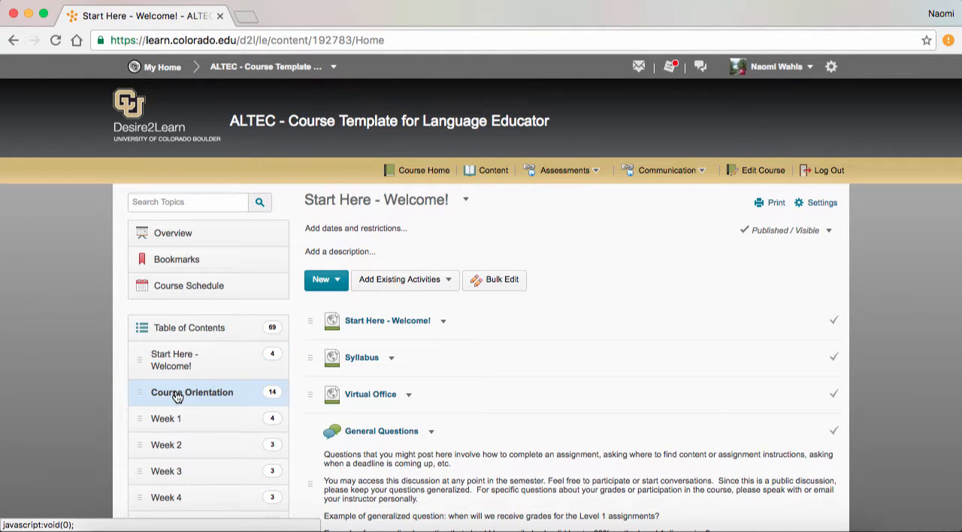
{"action": "left_click", "coordinate": [192, 393]}
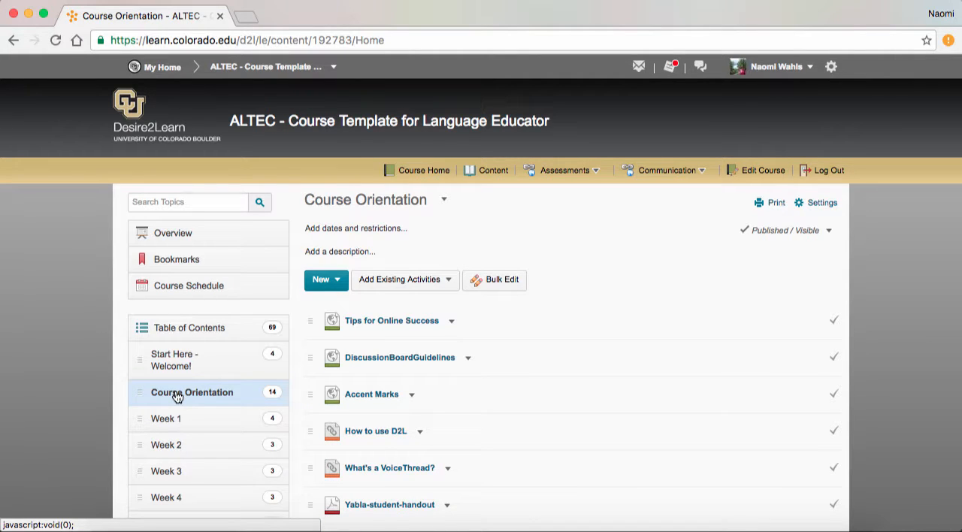
{"action": "mouse_move", "coordinate": [411, 327]}
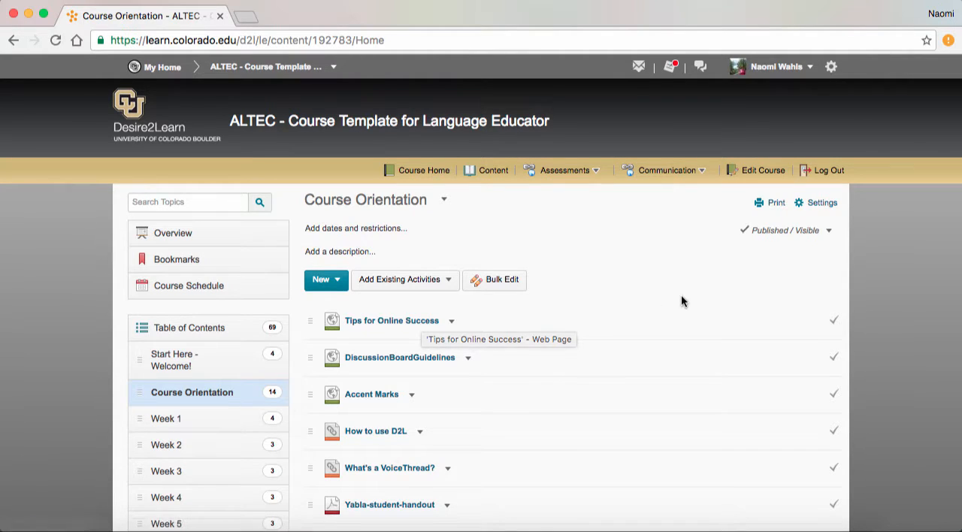
{"action": "scroll", "scroll_direction": "down", "scroll_amount": 3}
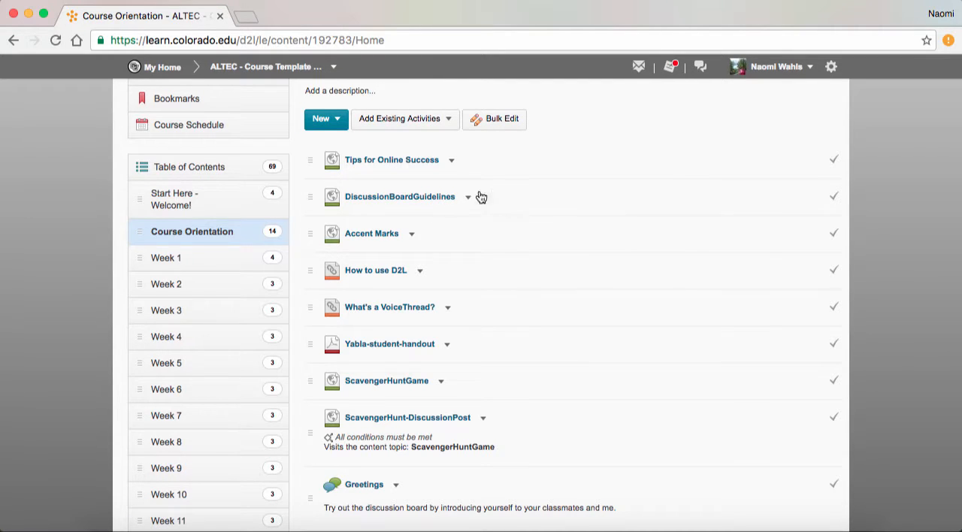
{"action": "mouse_move", "coordinate": [424, 199]}
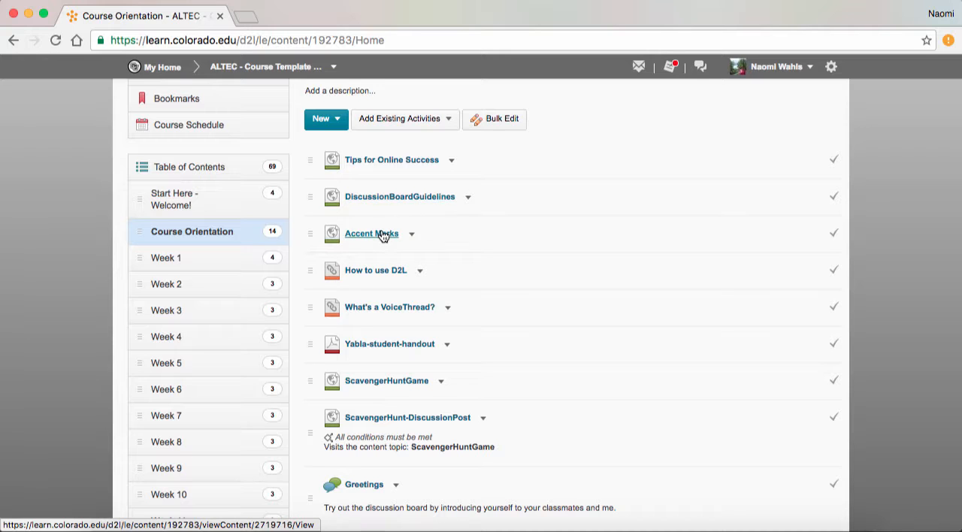
{"action": "left_click", "coordinate": [371, 234]}
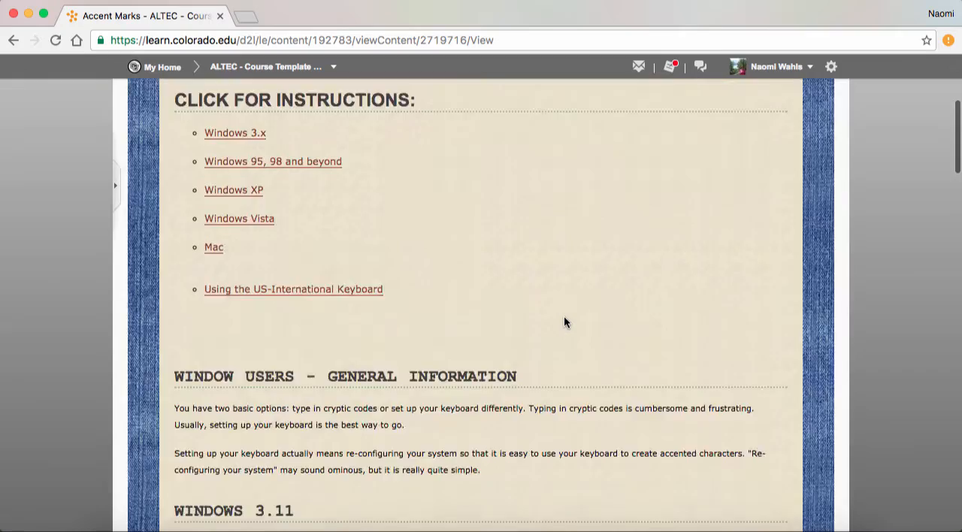
{"action": "scroll", "scroll_direction": "down", "scroll_amount": 3}
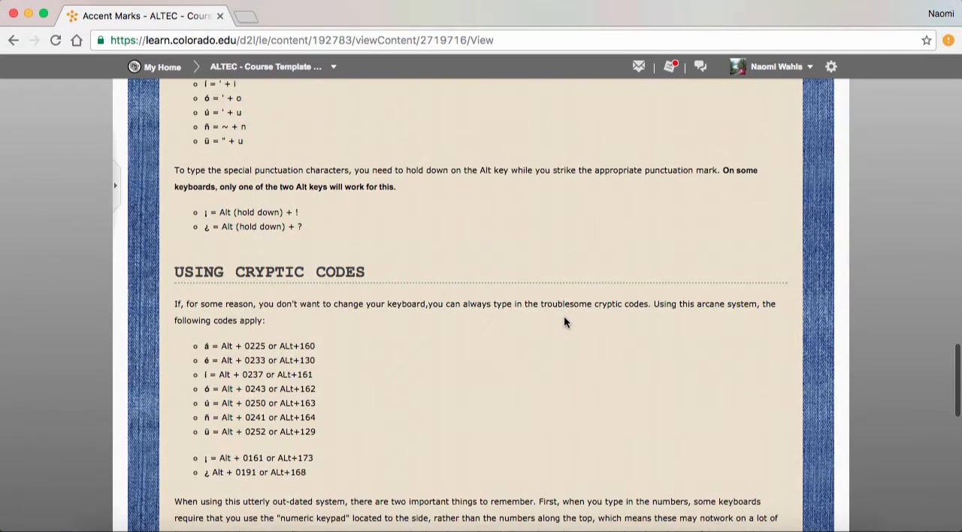
{"action": "scroll", "scroll_direction": "down", "scroll_amount": 3}
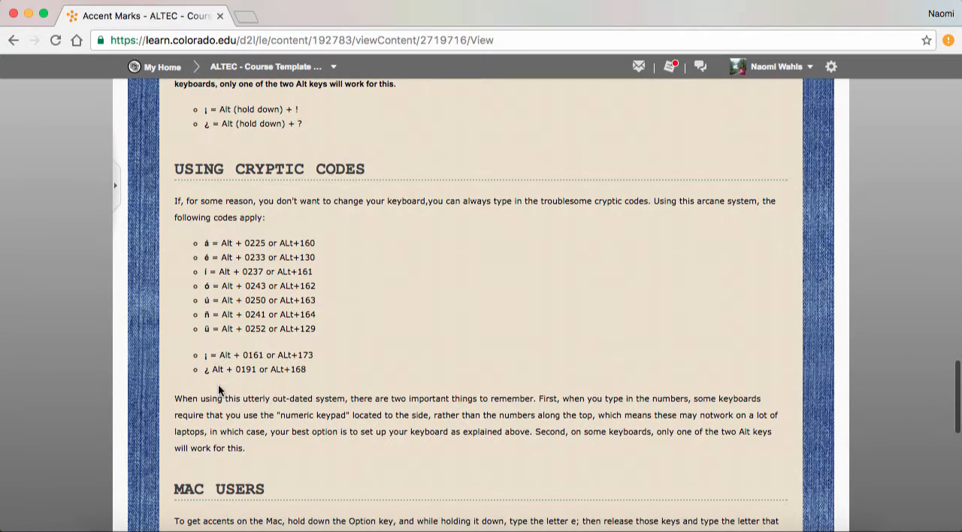
{"action": "mouse_move", "coordinate": [93, 84]}
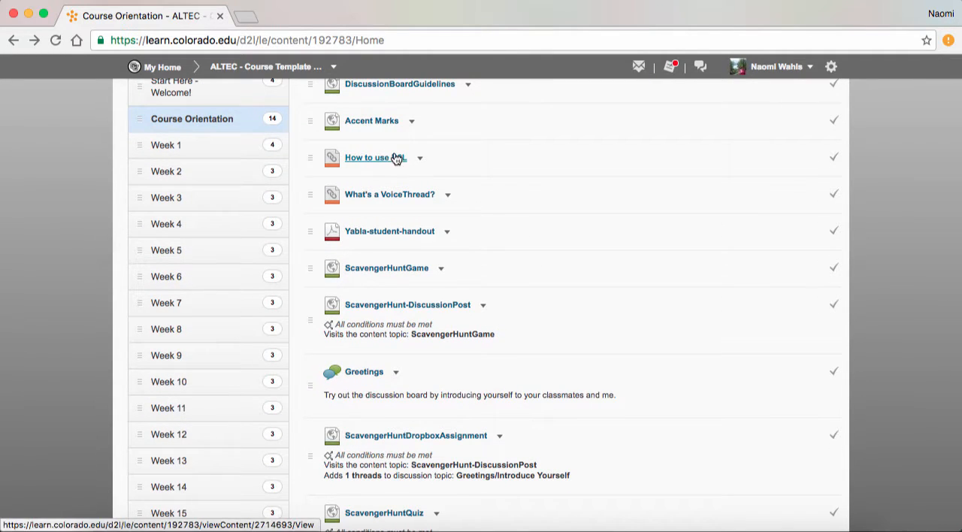
{"action": "mouse_move", "coordinate": [411, 164]}
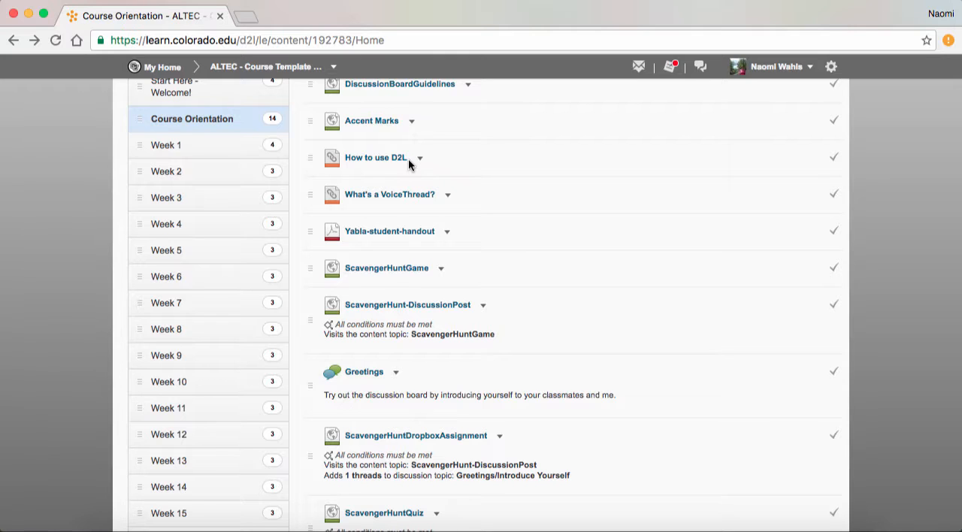
{"action": "mouse_move", "coordinate": [418, 241]}
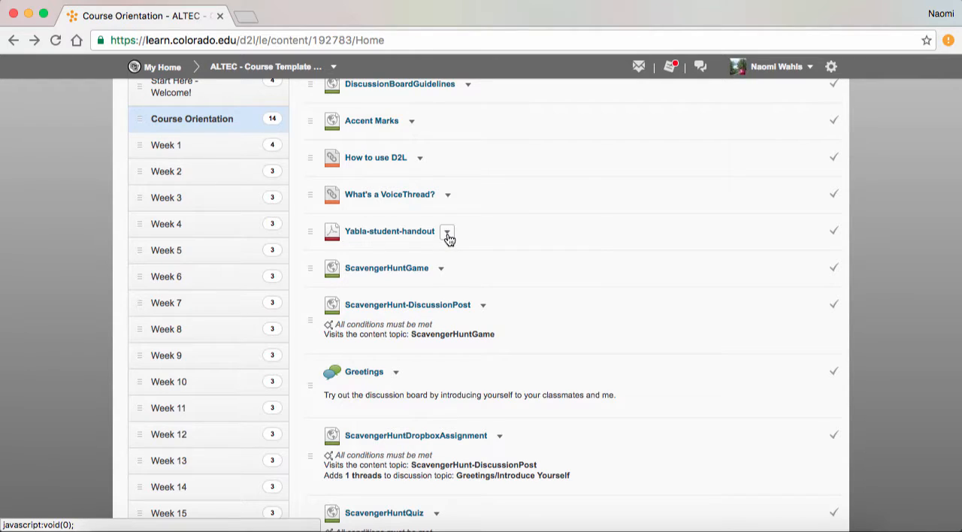
{"action": "mouse_move", "coordinate": [475, 231]}
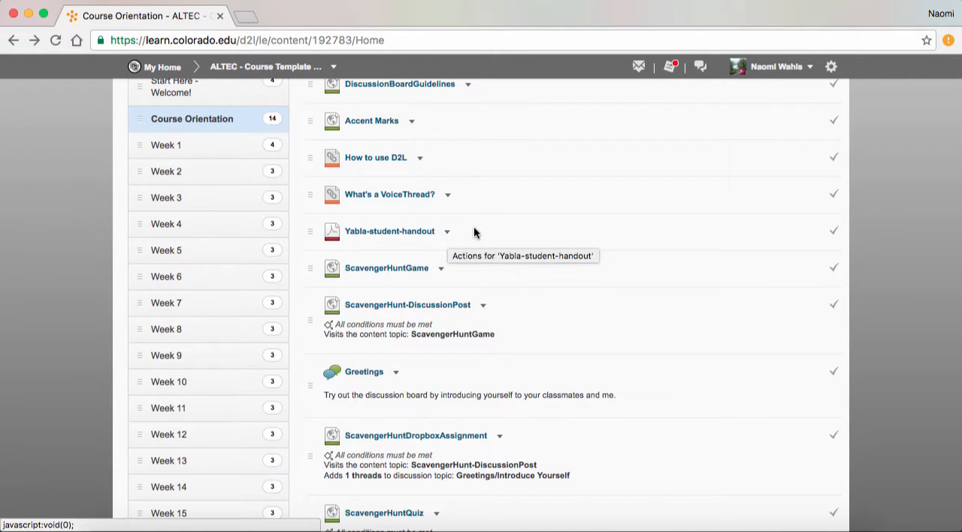
{"action": "mouse_move", "coordinate": [502, 233]}
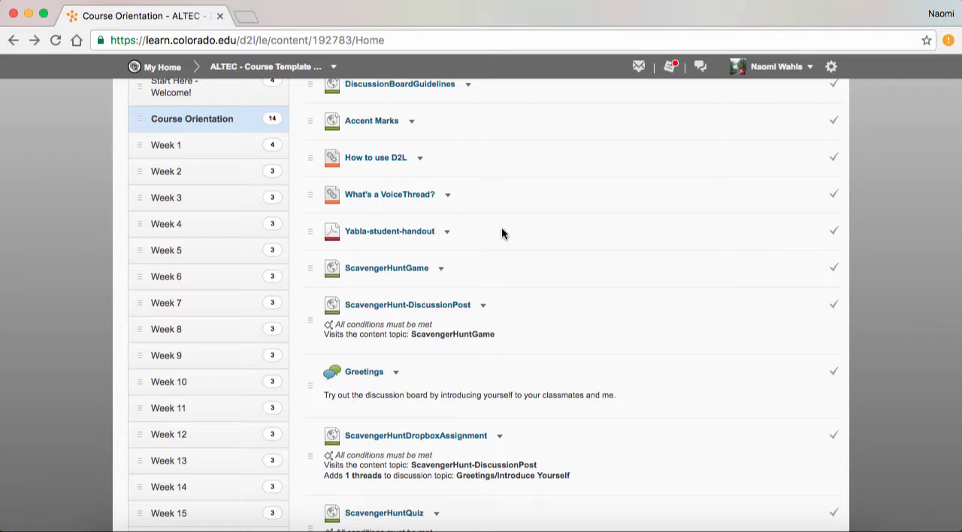
{"action": "mouse_move", "coordinate": [487, 201]}
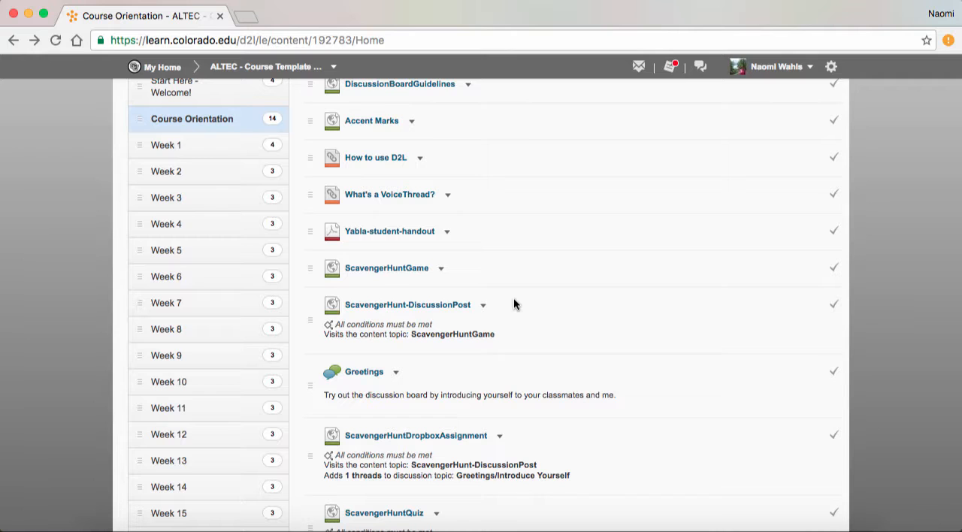
{"action": "scroll", "scroll_direction": "down", "scroll_amount": 3}
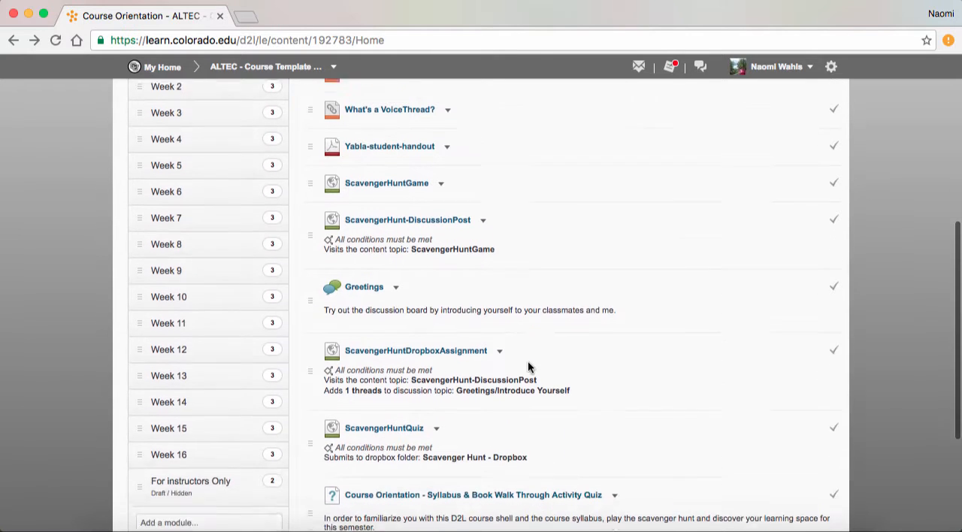
{"action": "scroll", "scroll_direction": "down", "scroll_amount": 3}
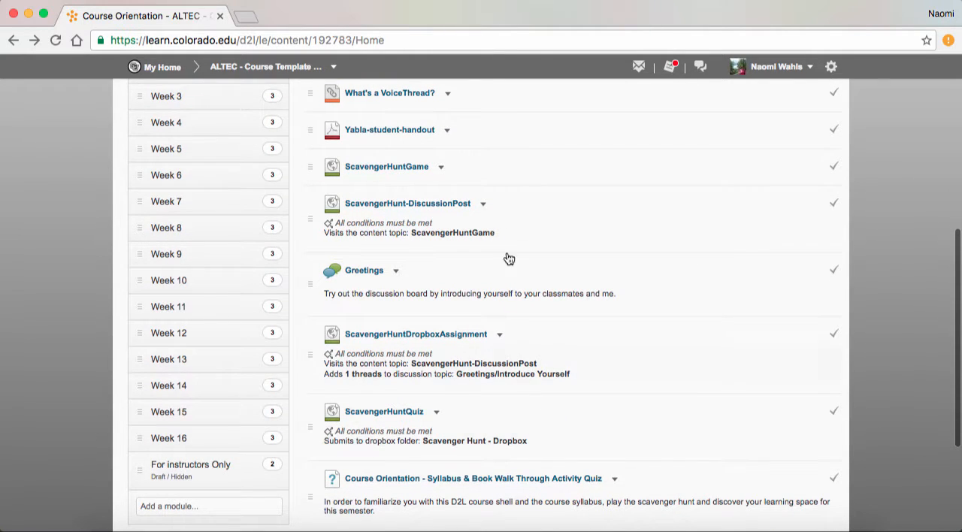
Step: Read the Course Orientation Scavenger Hunt Game page down to its Ready to Start detective image
{"action": "left_click", "coordinate": [386, 165]}
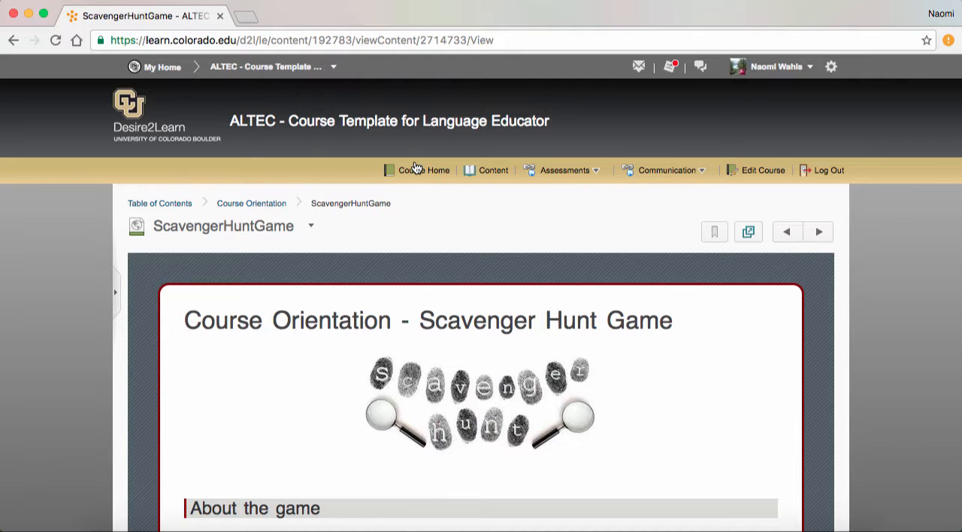
{"action": "scroll", "scroll_direction": "down", "scroll_amount": 3}
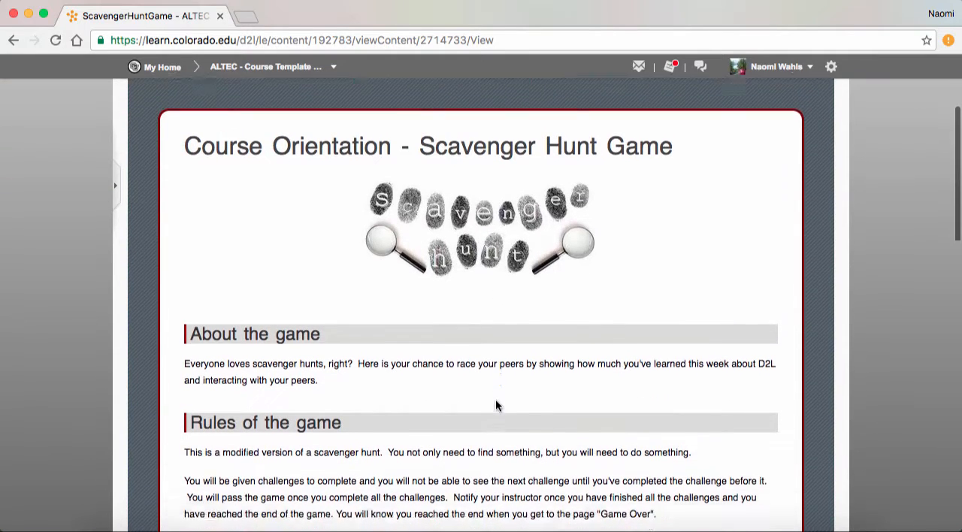
{"action": "scroll", "scroll_direction": "down", "scroll_amount": 3}
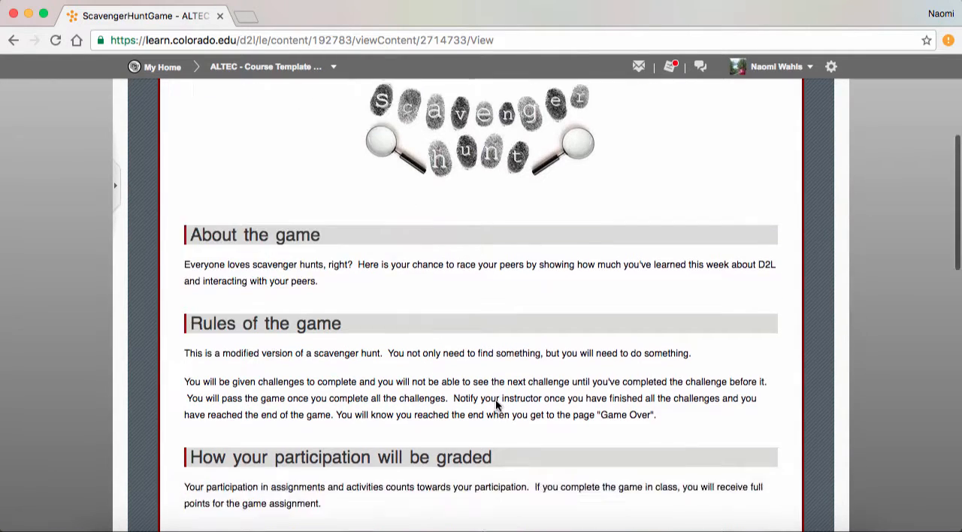
{"action": "scroll", "scroll_direction": "down", "scroll_amount": 3}
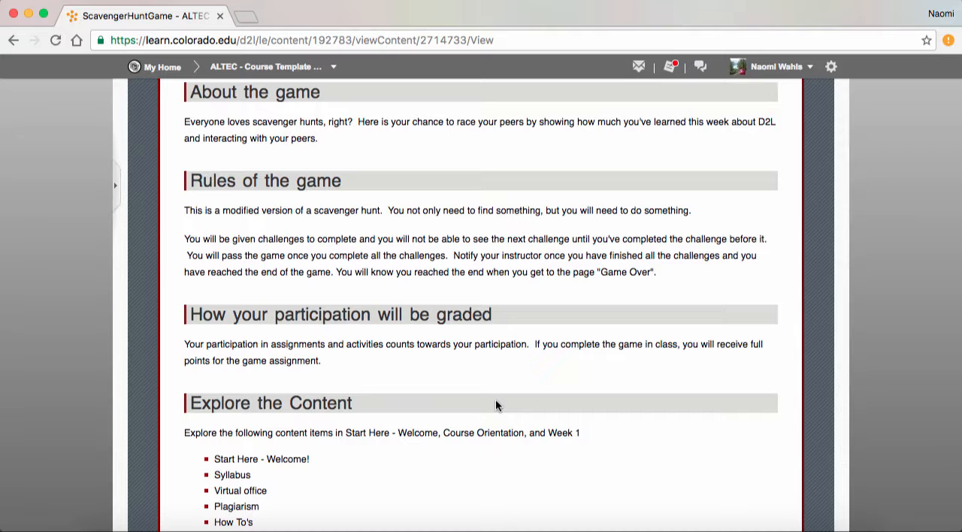
{"action": "scroll", "scroll_direction": "down", "scroll_amount": 3}
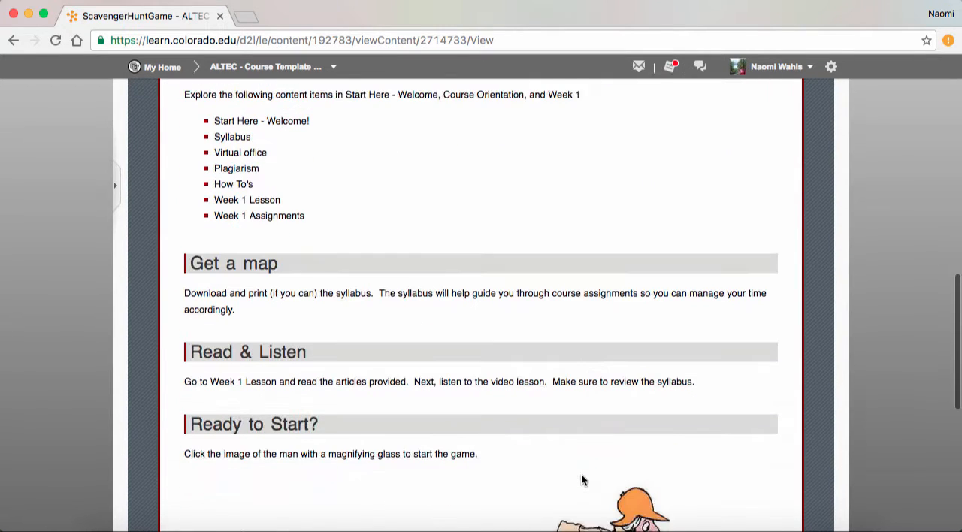
{"action": "scroll", "scroll_direction": "down", "scroll_amount": 3}
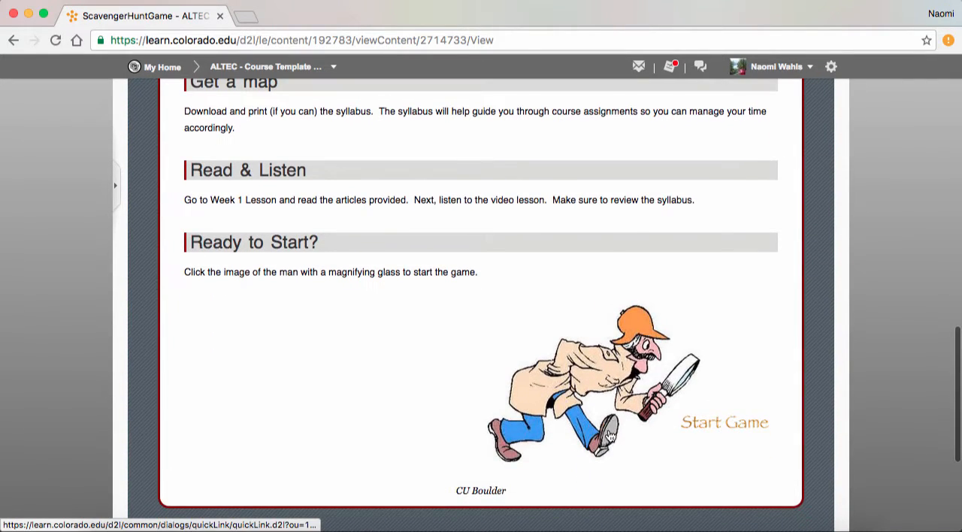
Step: Start the scavenger hunt from the detective image, reaching the Challenge 1 discussion post page
{"action": "left_click", "coordinate": [593, 383]}
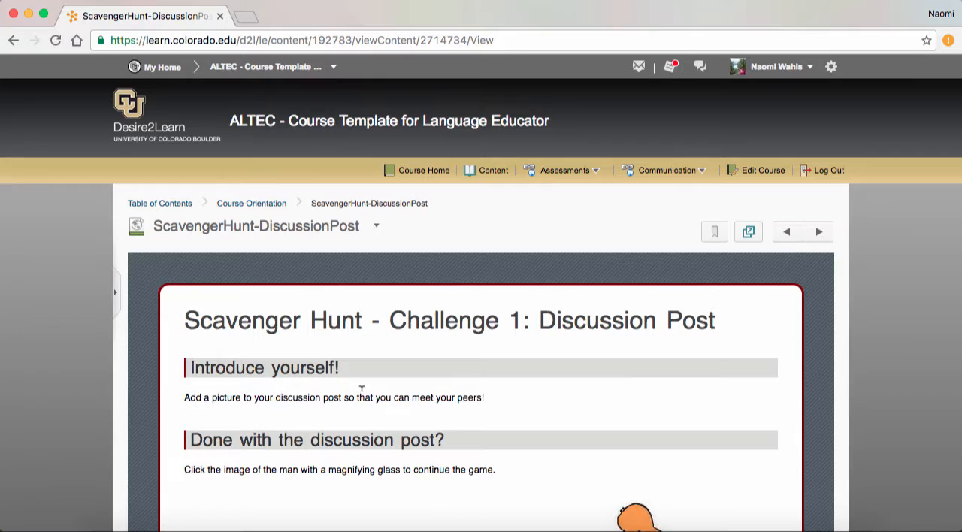
{"action": "mouse_move", "coordinate": [346, 397]}
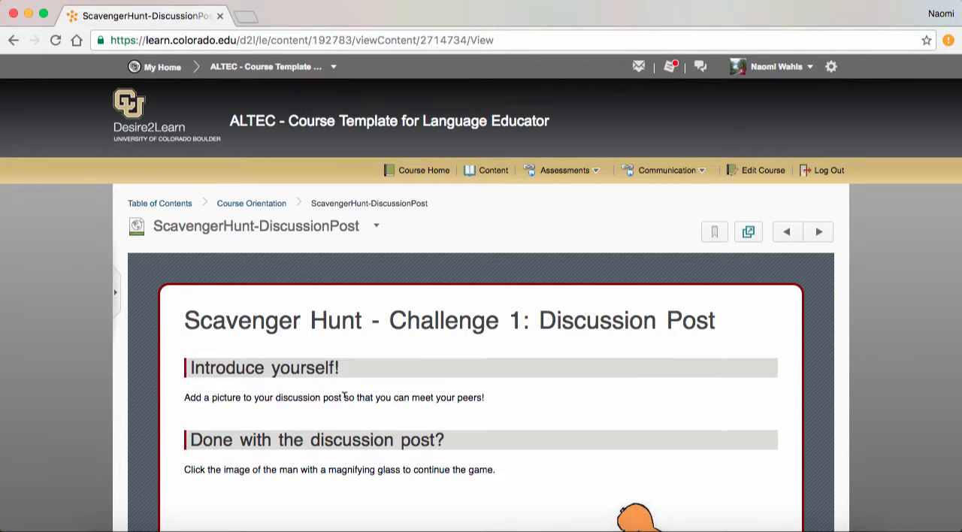
{"action": "mouse_move", "coordinate": [460, 371]}
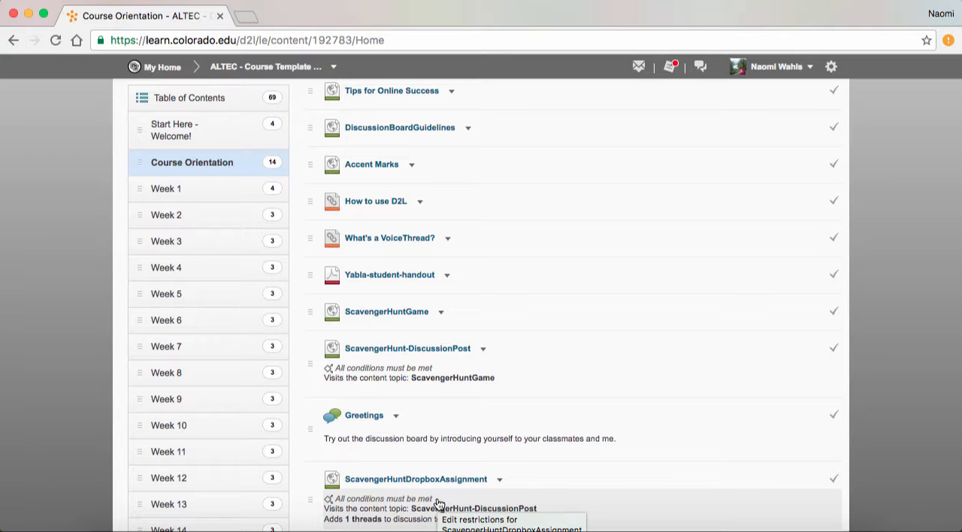
Step: Show the Week 1 module's lesson, assignment, assignment description and Introduce Yourself discussion
{"action": "left_click", "coordinate": [165, 189]}
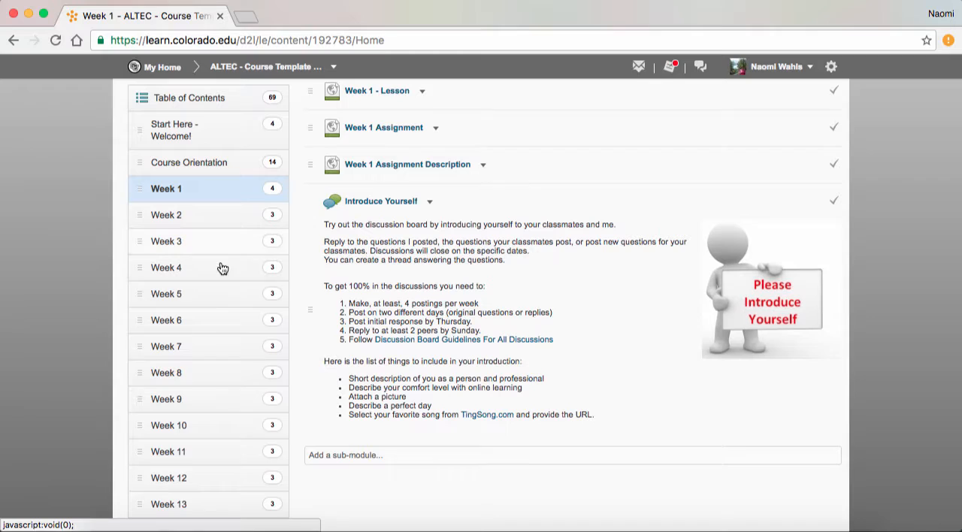
{"action": "mouse_move", "coordinate": [399, 94]}
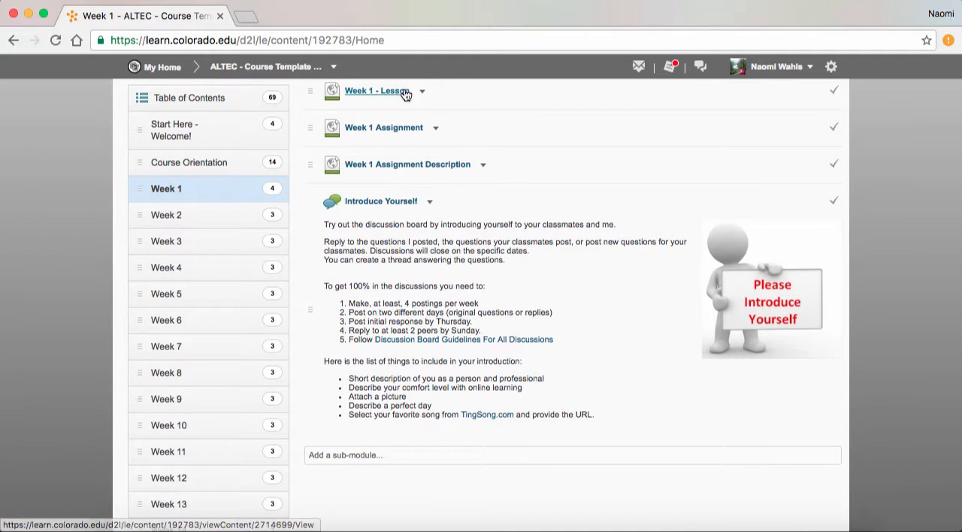
{"action": "mouse_move", "coordinate": [406, 152]}
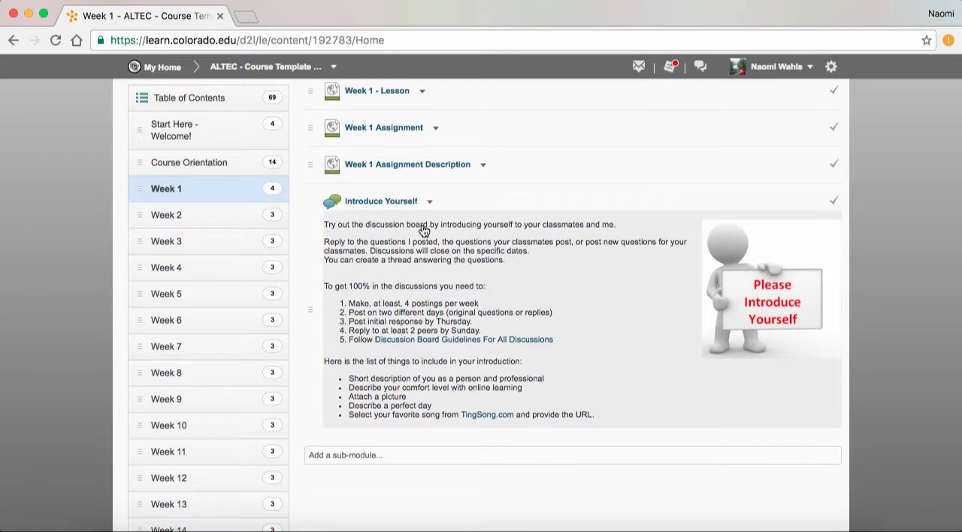
{"action": "mouse_move", "coordinate": [488, 255]}
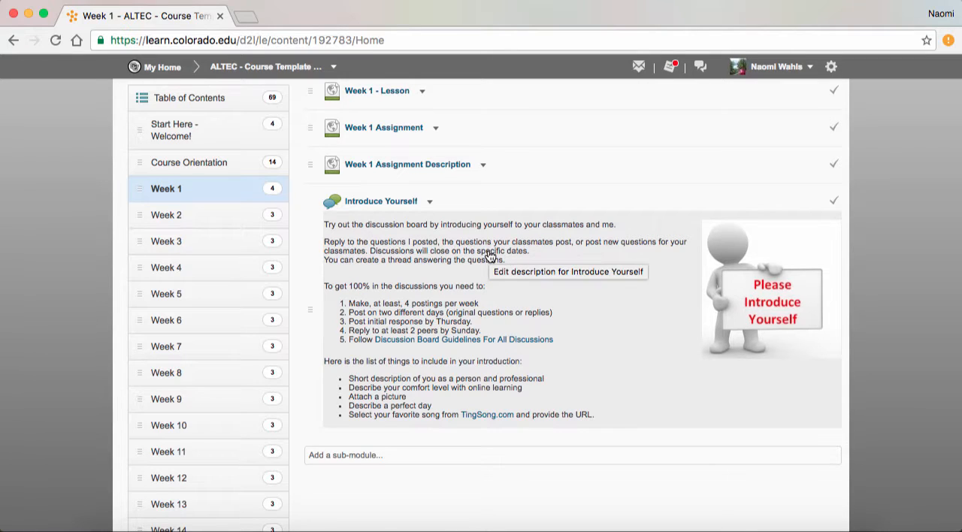
{"action": "mouse_move", "coordinate": [404, 221]}
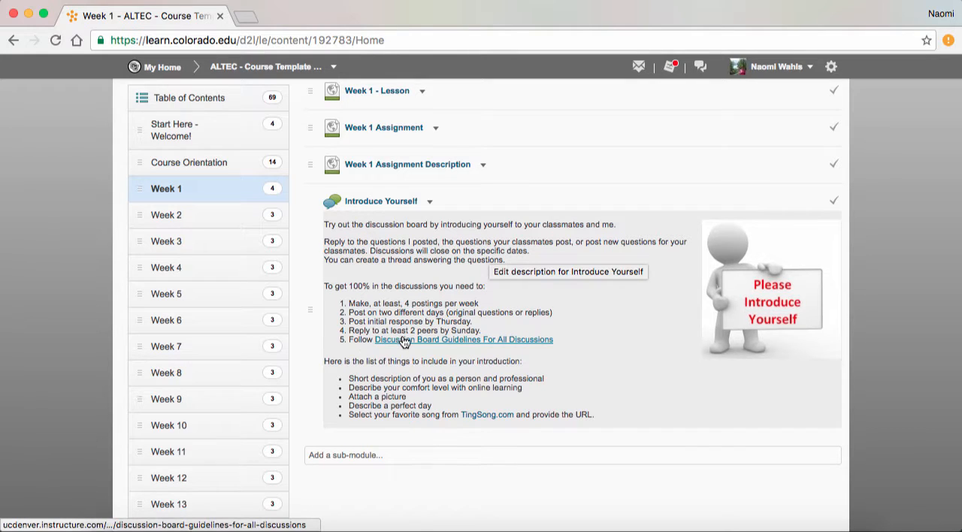
{"action": "mouse_move", "coordinate": [497, 346]}
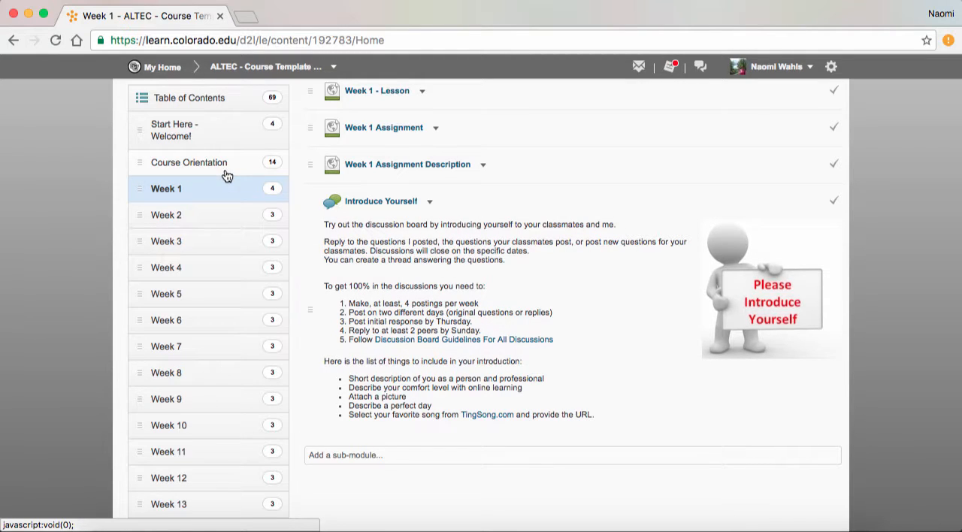
{"action": "mouse_move", "coordinate": [398, 346]}
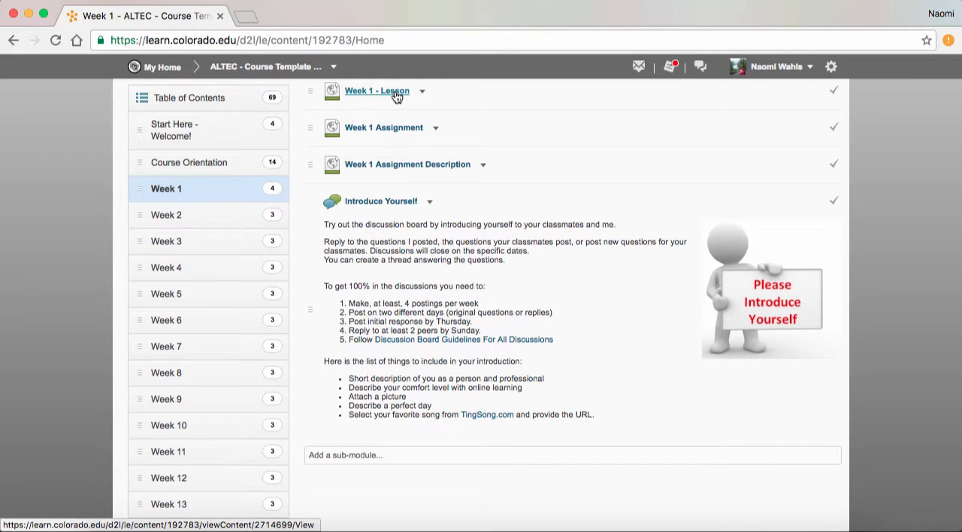
{"action": "mouse_move", "coordinate": [389, 111]}
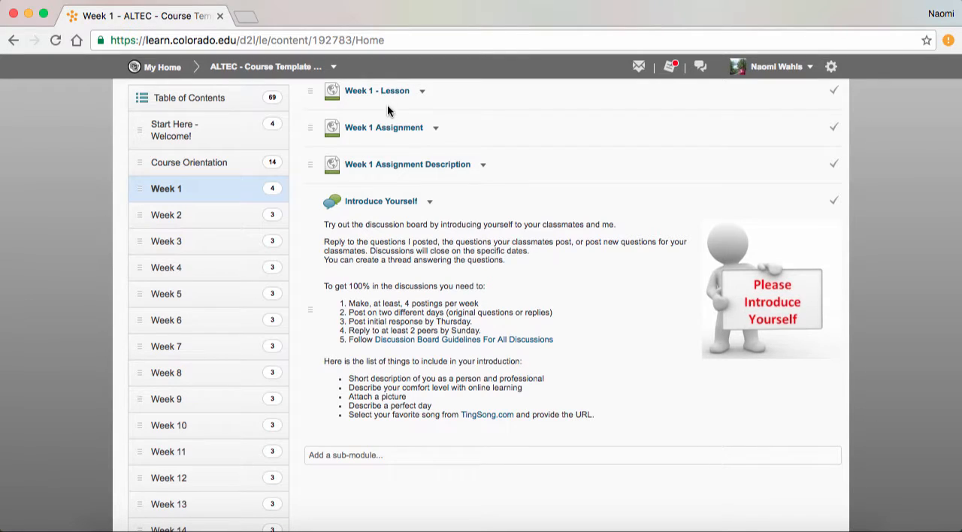
{"action": "mouse_move", "coordinate": [406, 180]}
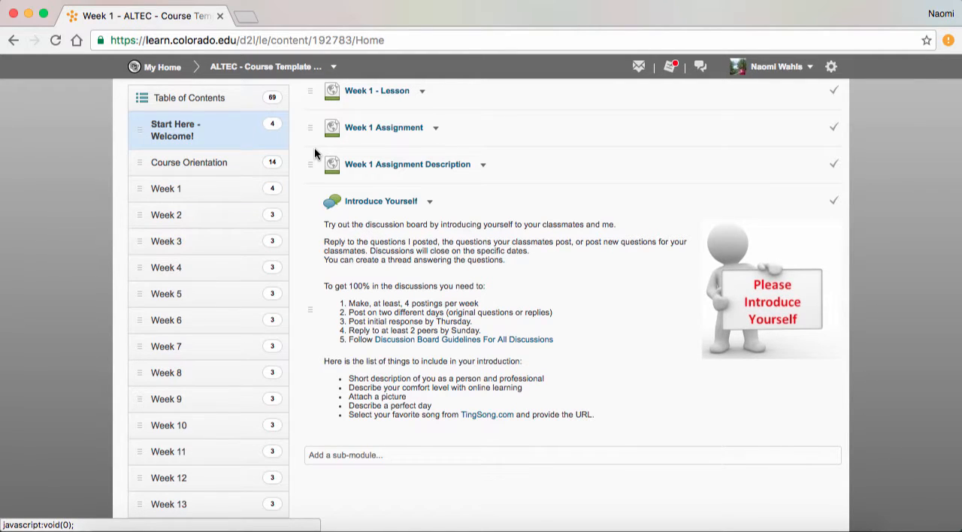
{"action": "left_click", "coordinate": [174, 129]}
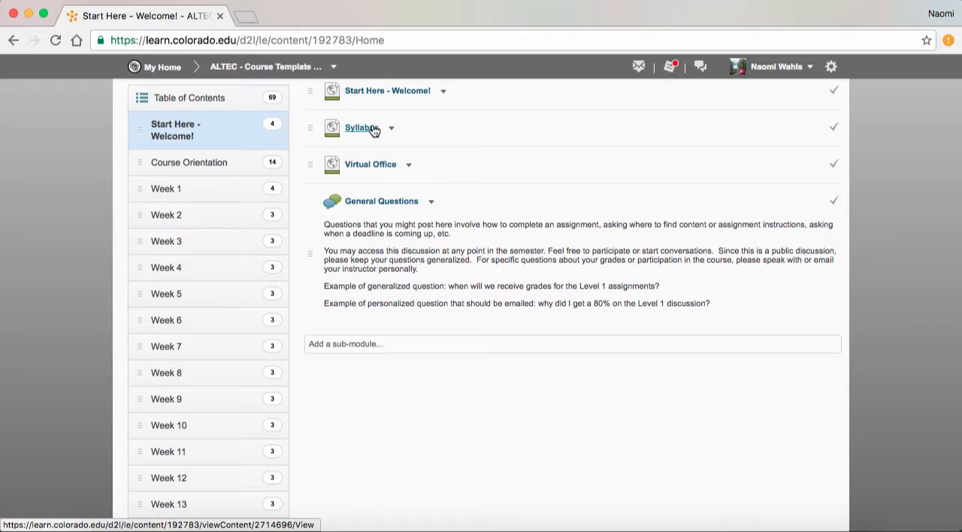
{"action": "left_click", "coordinate": [359, 128]}
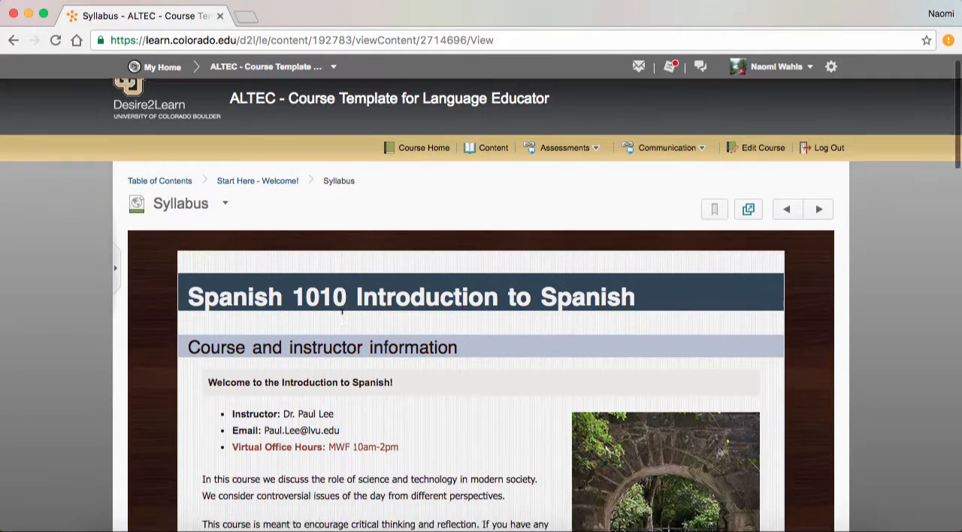
{"action": "scroll", "scroll_direction": "down", "scroll_amount": 3}
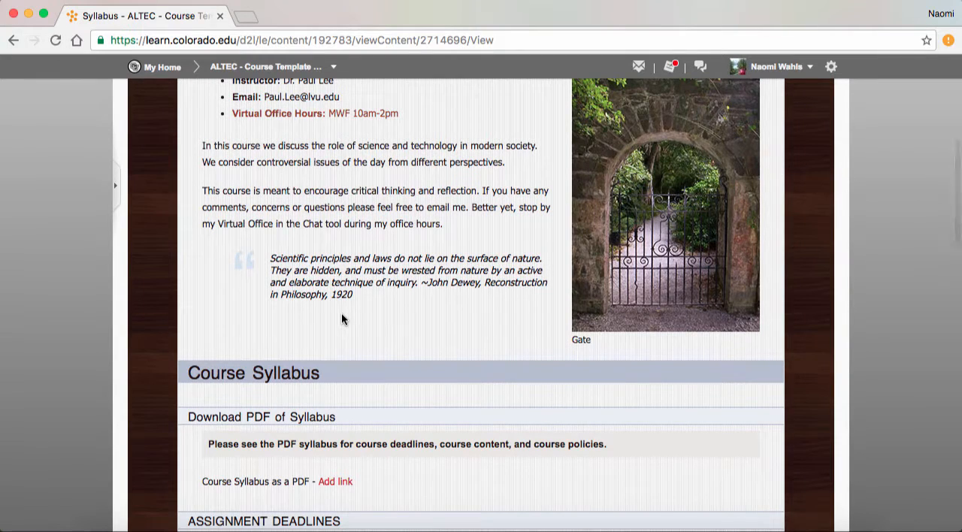
{"action": "left_click", "coordinate": [15, 39]}
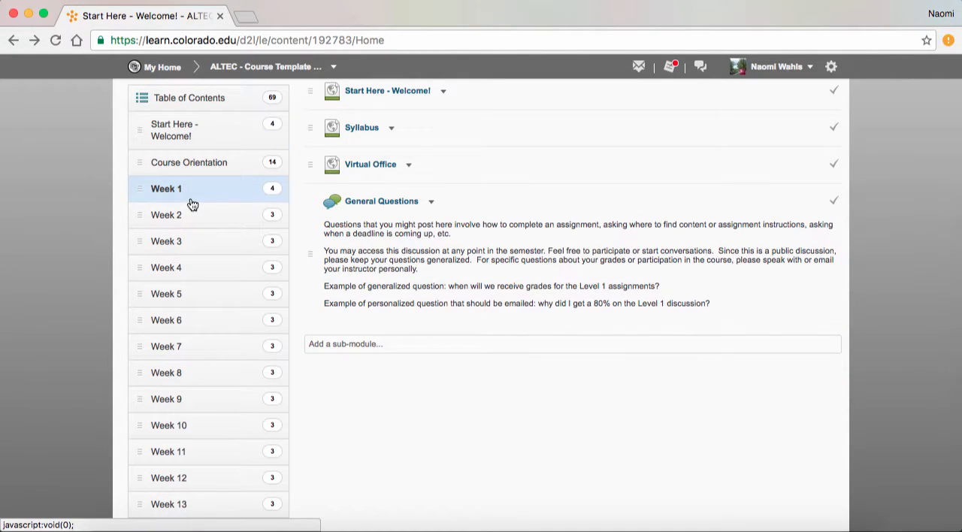
{"action": "left_click", "coordinate": [165, 190]}
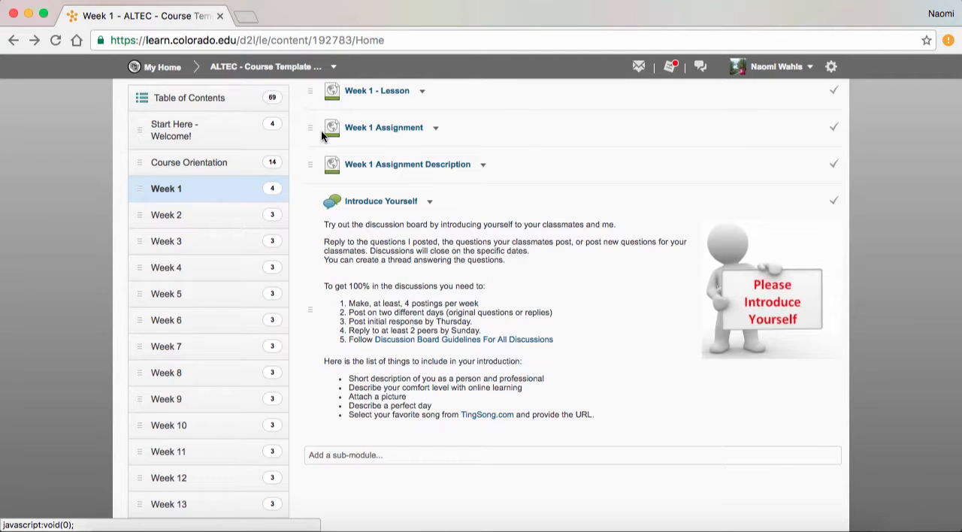
Step: Show the Week 1 Assignment page about Einstein's brain and read through it
{"action": "left_click", "coordinate": [376, 90]}
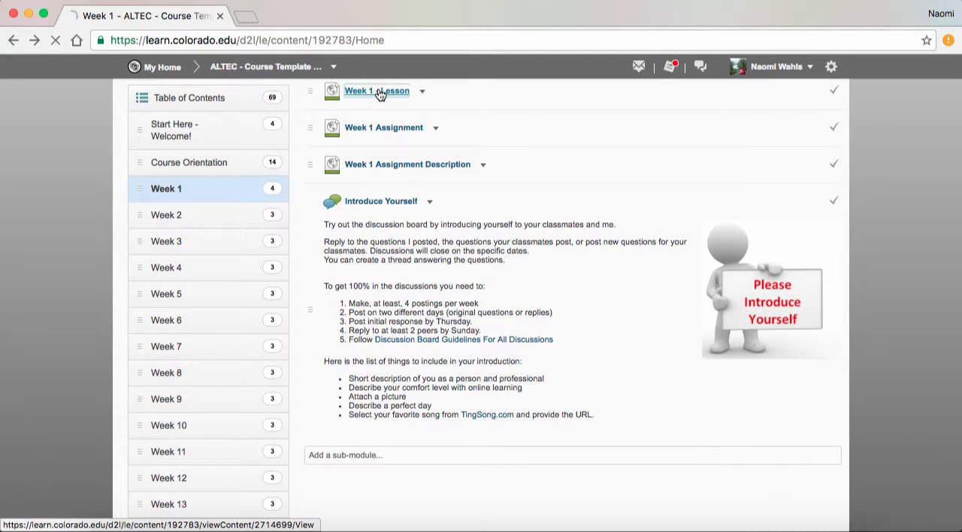
{"action": "left_click", "coordinate": [376, 90]}
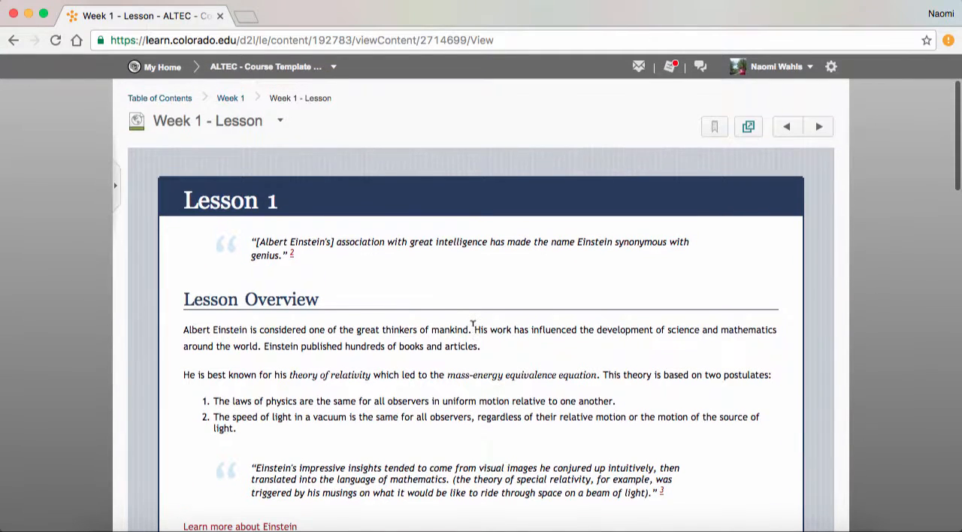
{"action": "mouse_move", "coordinate": [704, 170]}
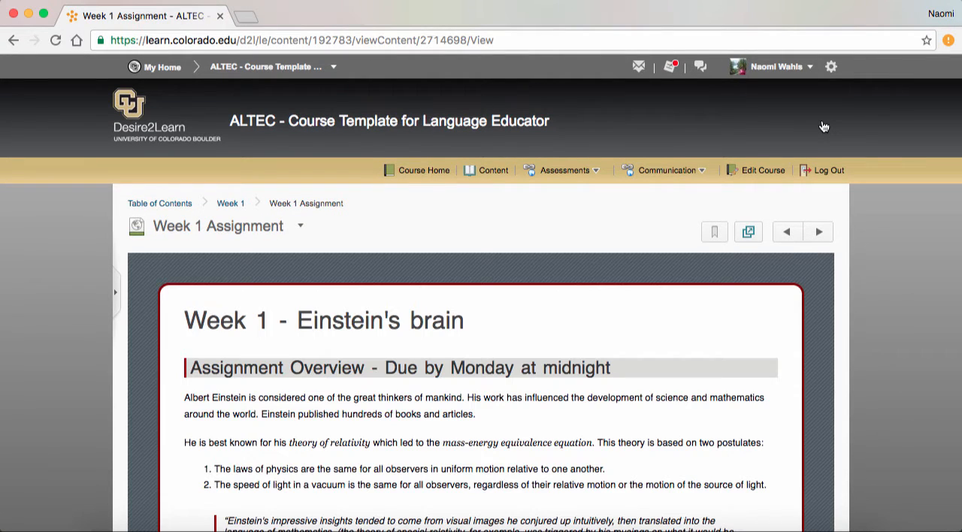
{"action": "scroll", "scroll_direction": "down", "scroll_amount": 3}
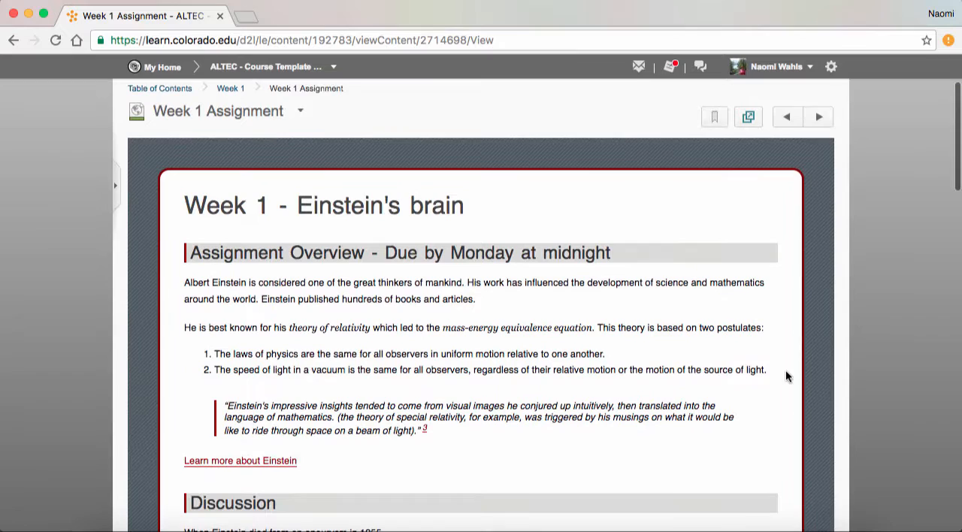
{"action": "mouse_move", "coordinate": [821, 136]}
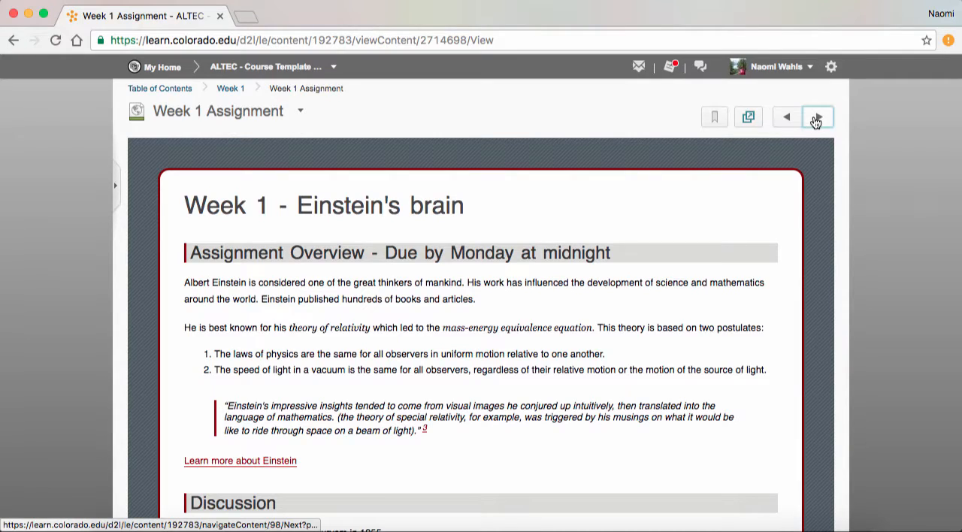
Step: Move on to the typewriter-styled Week 1 Assignment Description and read it to the bottom
{"action": "left_click", "coordinate": [817, 117]}
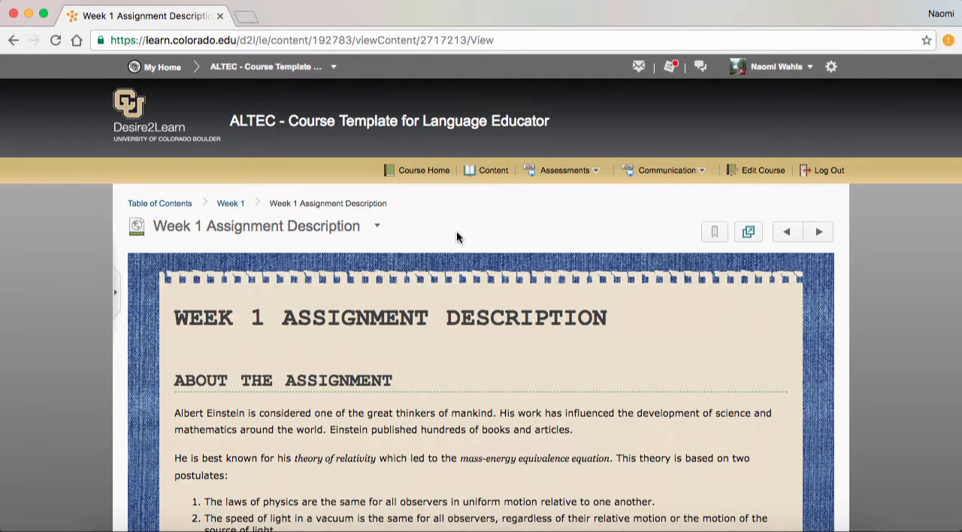
{"action": "scroll", "scroll_direction": "down", "scroll_amount": 3}
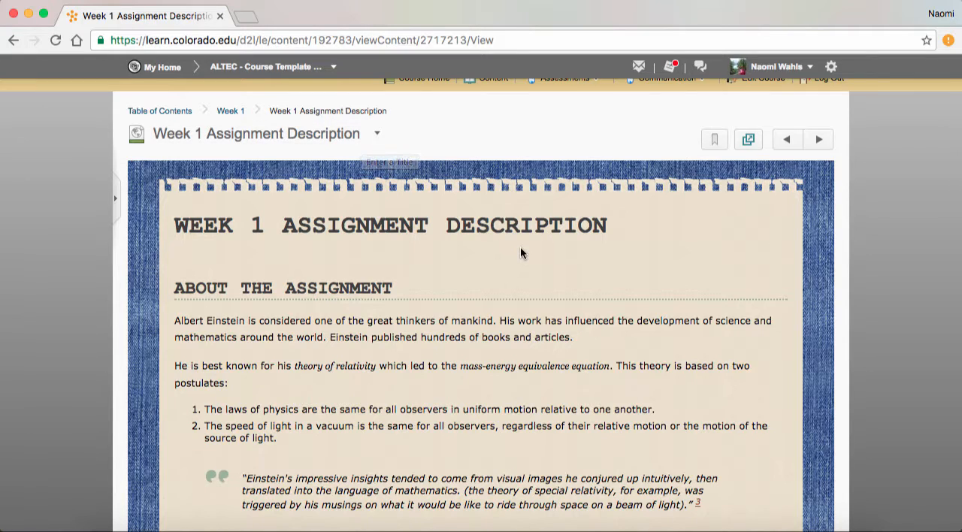
{"action": "scroll", "scroll_direction": "down", "scroll_amount": 3}
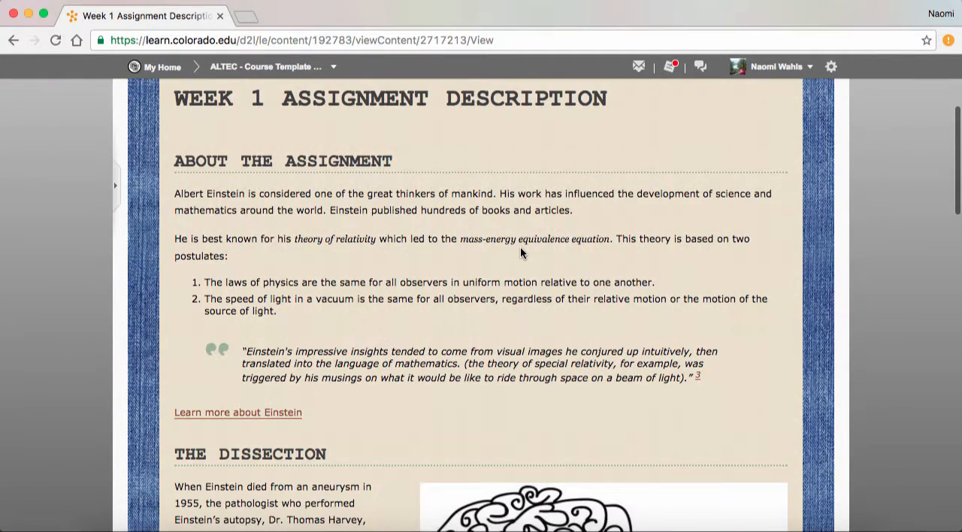
{"action": "scroll", "scroll_direction": "down", "scroll_amount": 3}
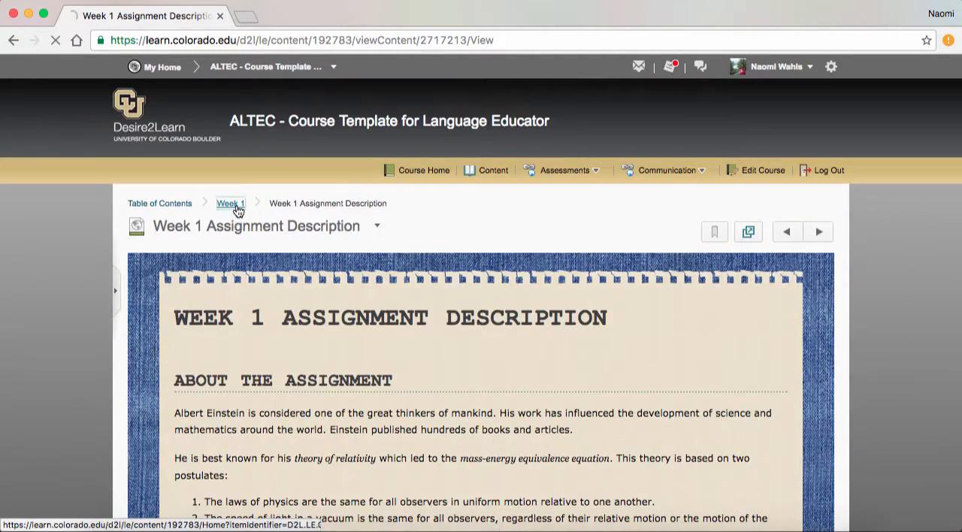
Step: Return to the Week 1 module overview and read down to the Introduce Yourself discussion requirements
{"action": "left_click", "coordinate": [231, 202]}
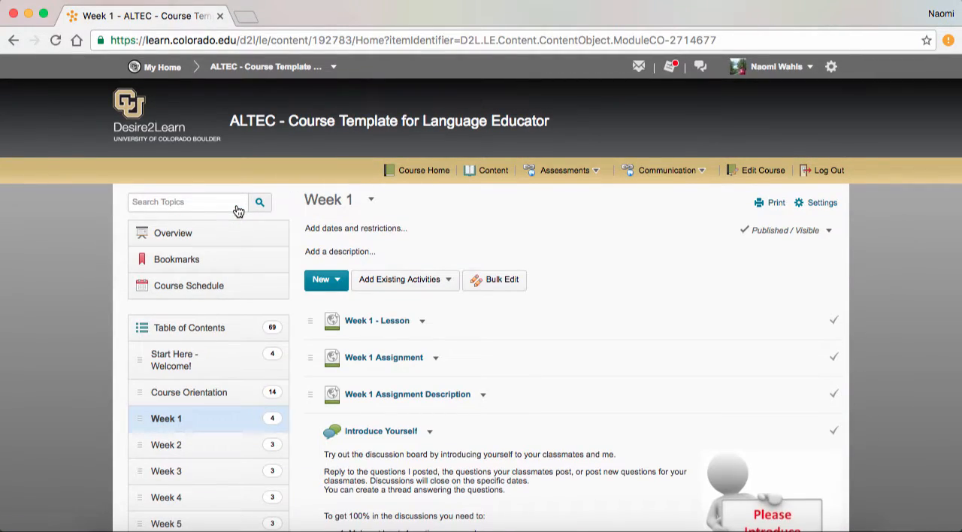
{"action": "scroll", "scroll_direction": "down", "scroll_amount": 3}
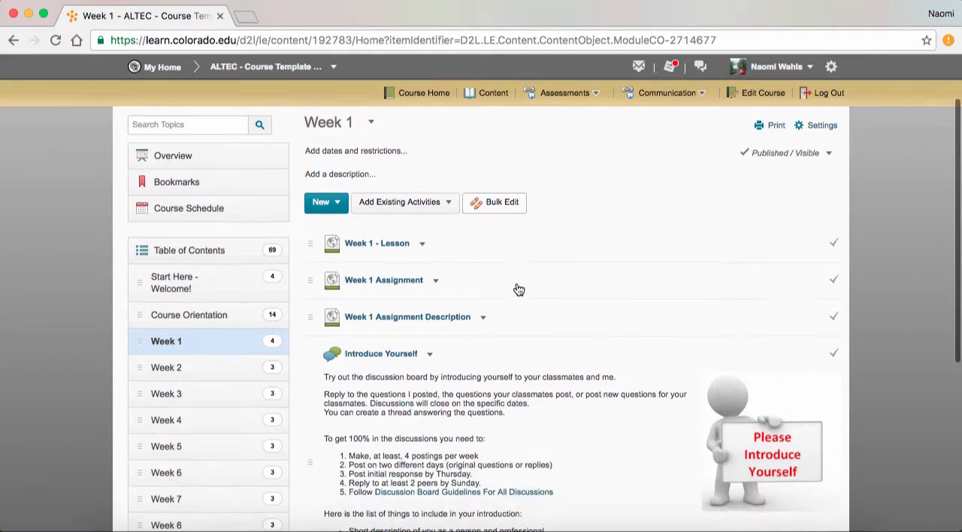
{"action": "scroll", "scroll_direction": "down", "scroll_amount": 3}
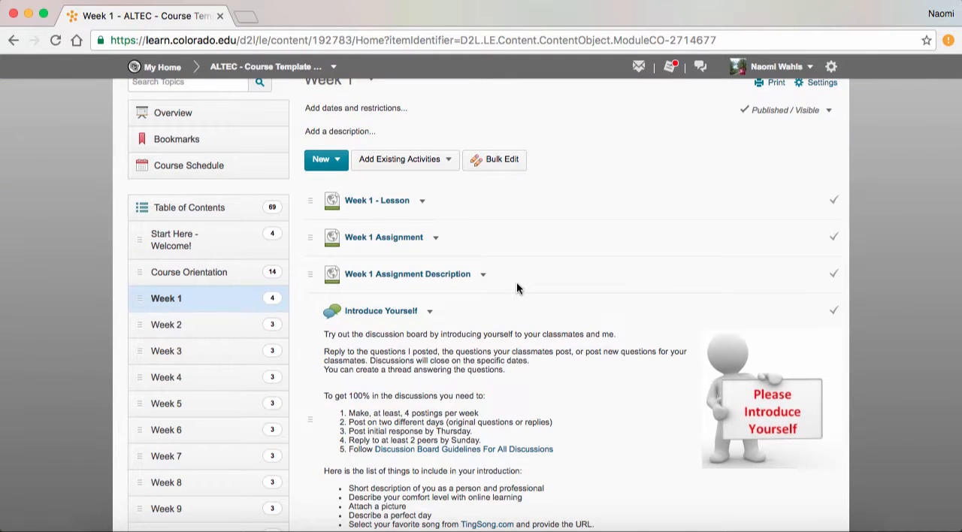
{"action": "mouse_move", "coordinate": [430, 288]}
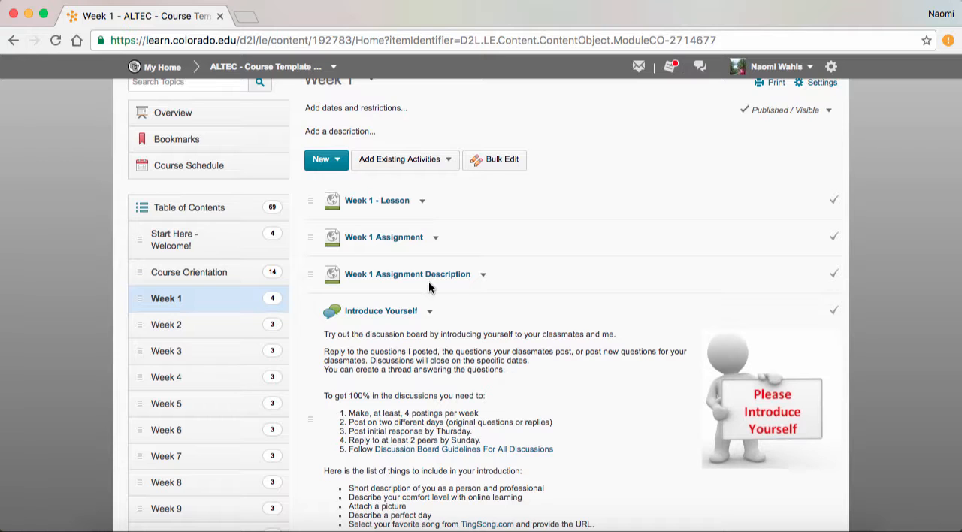
{"action": "scroll", "scroll_direction": "down", "scroll_amount": 3}
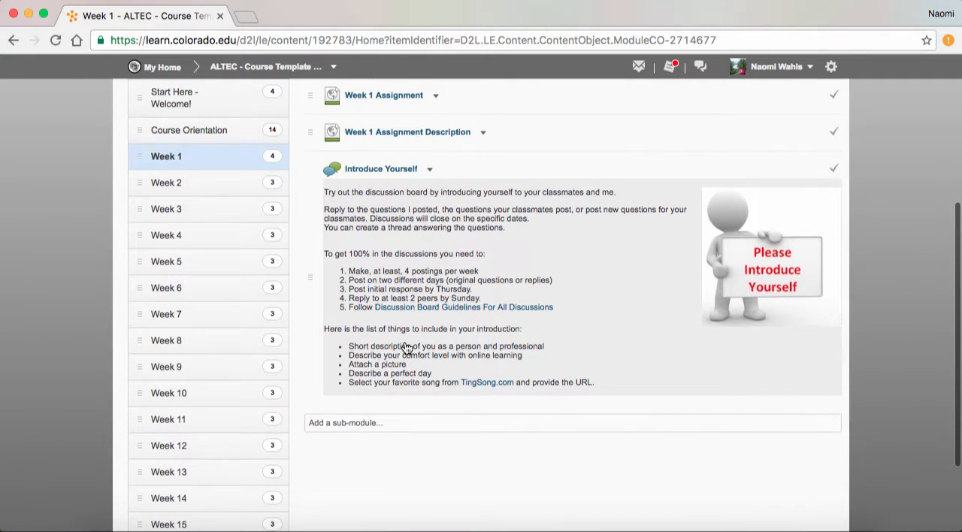
{"action": "mouse_move", "coordinate": [405, 349]}
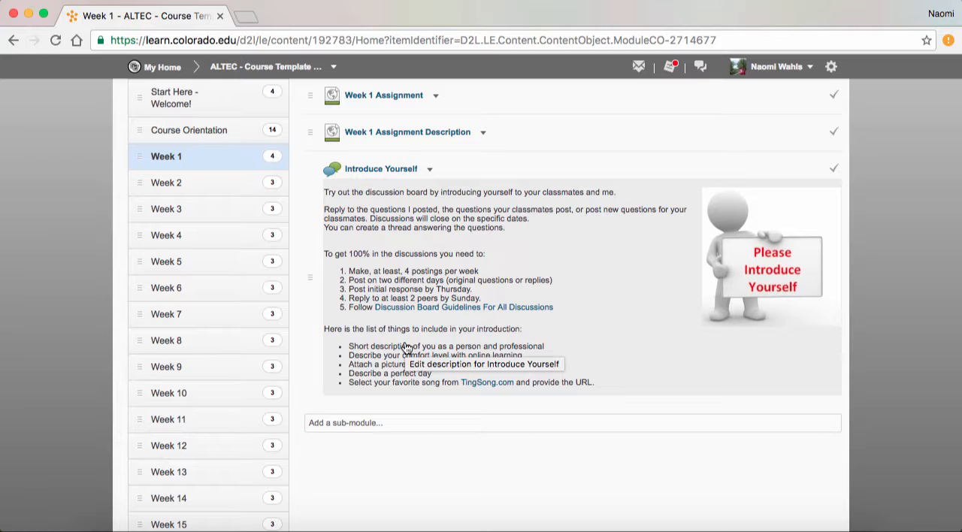
{"action": "mouse_move", "coordinate": [483, 132]}
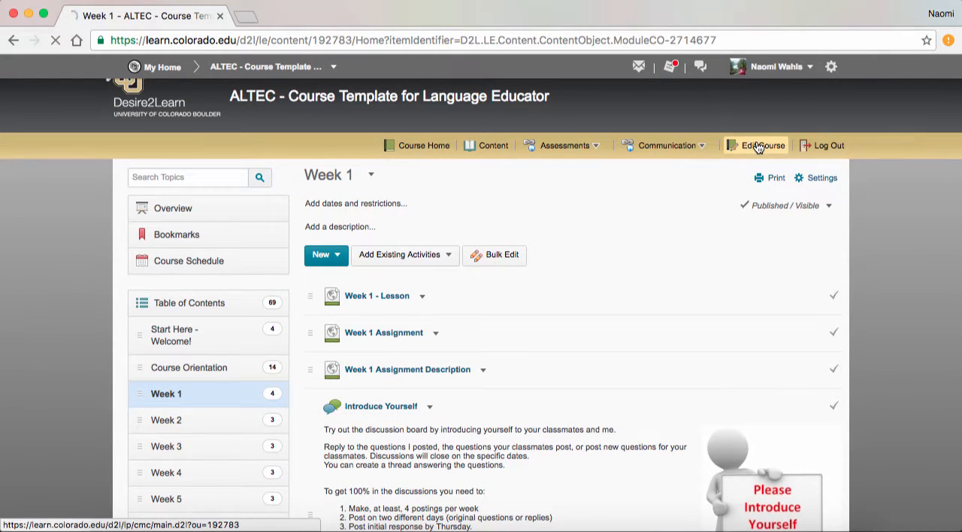
Step: Go via Edit Course to the Rubrics list with Cultural Presentation, Introduce Yourself Discussion and Weekly discussions
{"action": "left_click", "coordinate": [760, 145]}
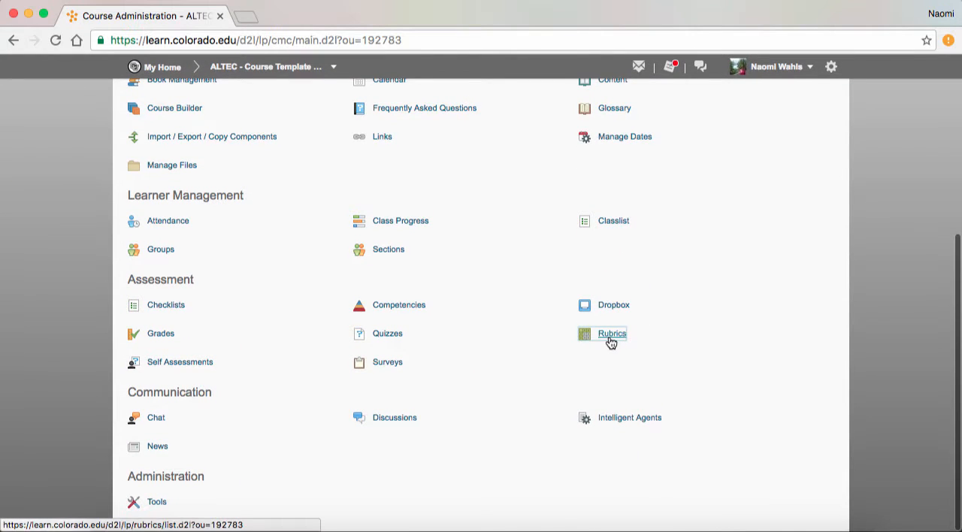
{"action": "left_click", "coordinate": [611, 334]}
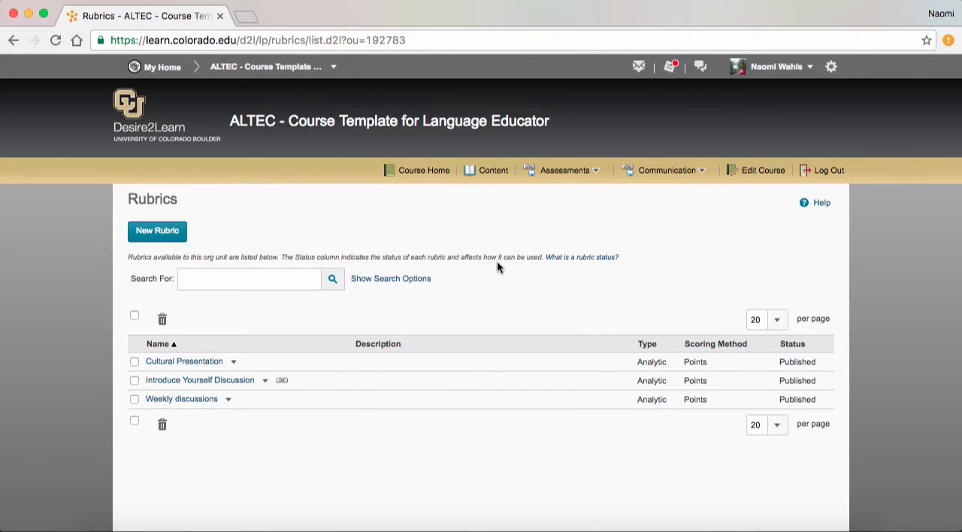
{"action": "mouse_move", "coordinate": [241, 382]}
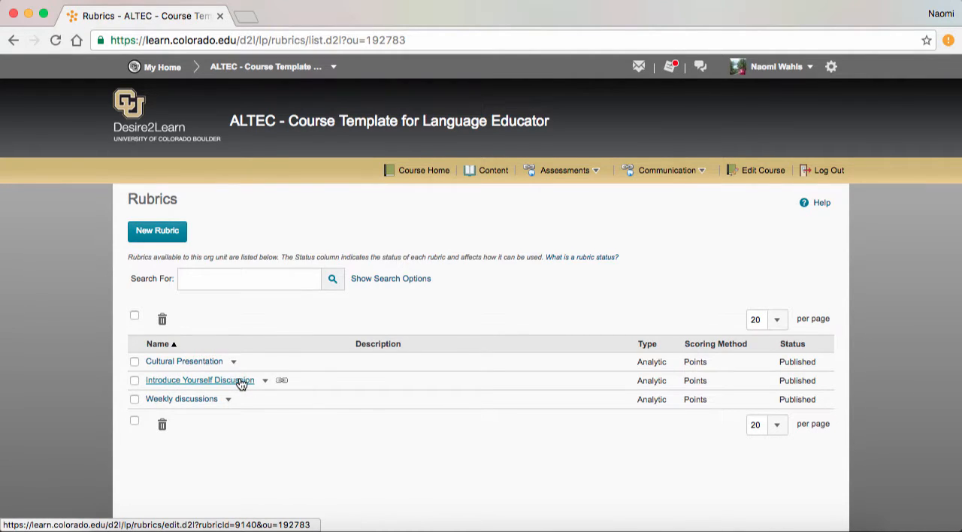
{"action": "mouse_move", "coordinate": [249, 386]}
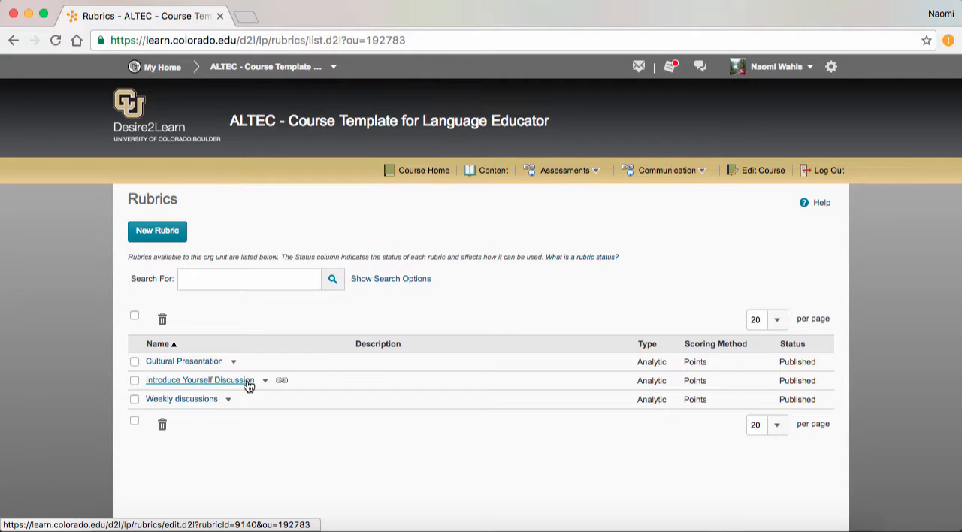
{"action": "mouse_move", "coordinate": [296, 356]}
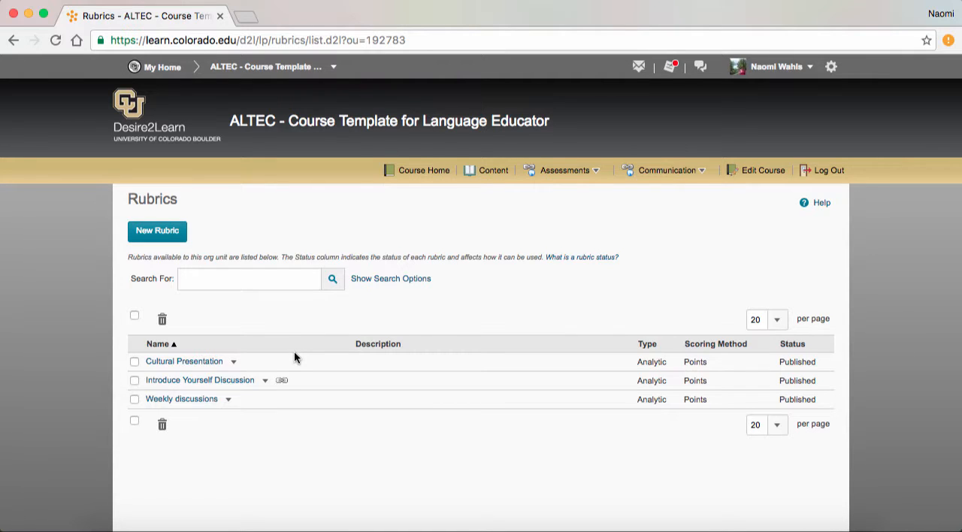
{"action": "mouse_move", "coordinate": [288, 454]}
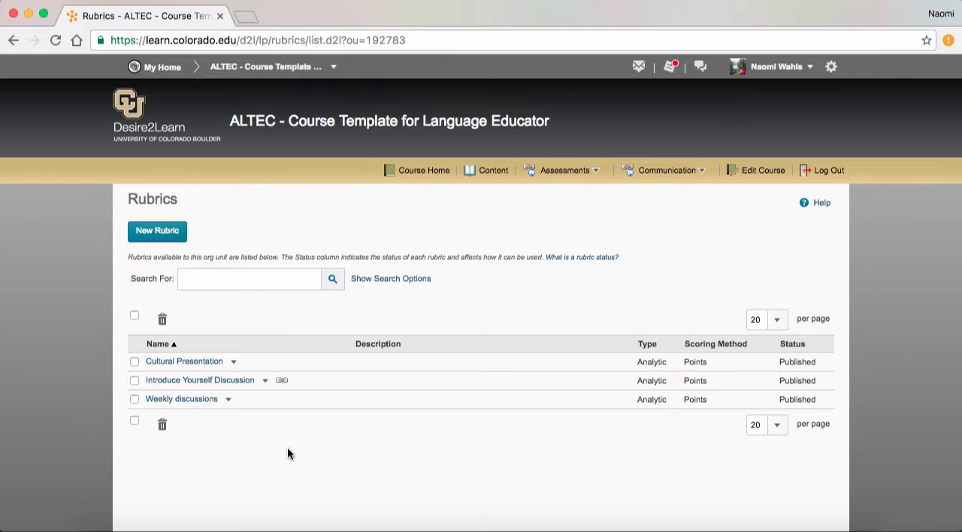
{"action": "mouse_move", "coordinate": [207, 406]}
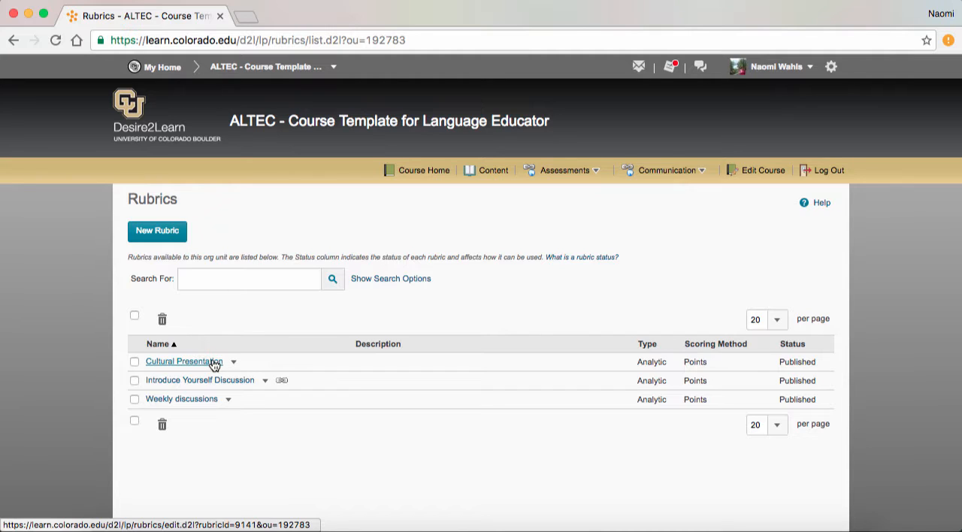
Step: Bring up the Weekly discussions rubric for editing
{"action": "left_click", "coordinate": [180, 400]}
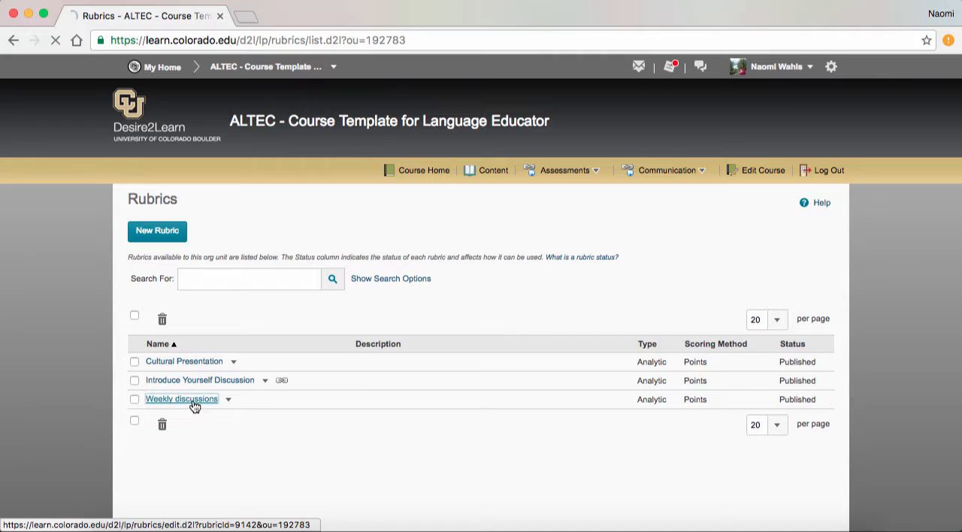
{"action": "left_click", "coordinate": [181, 400]}
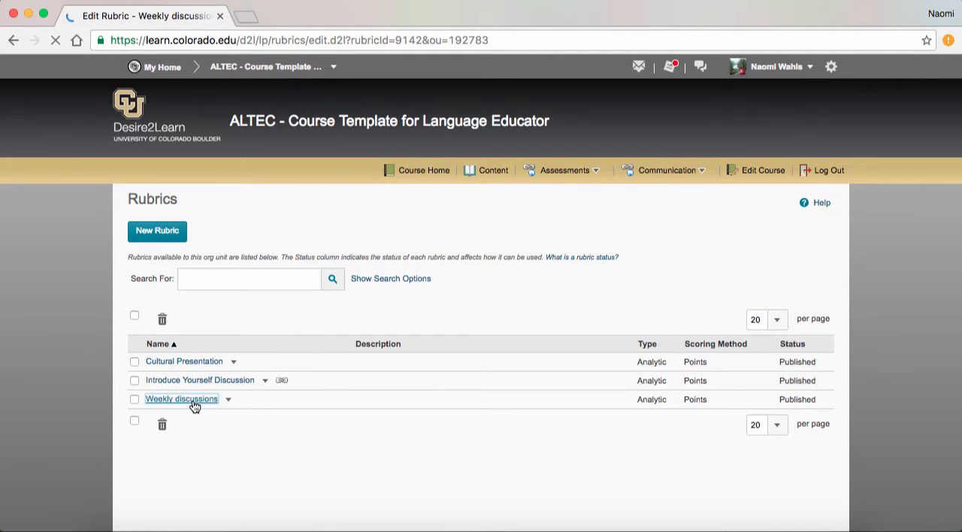
{"action": "left_click", "coordinate": [180, 400]}
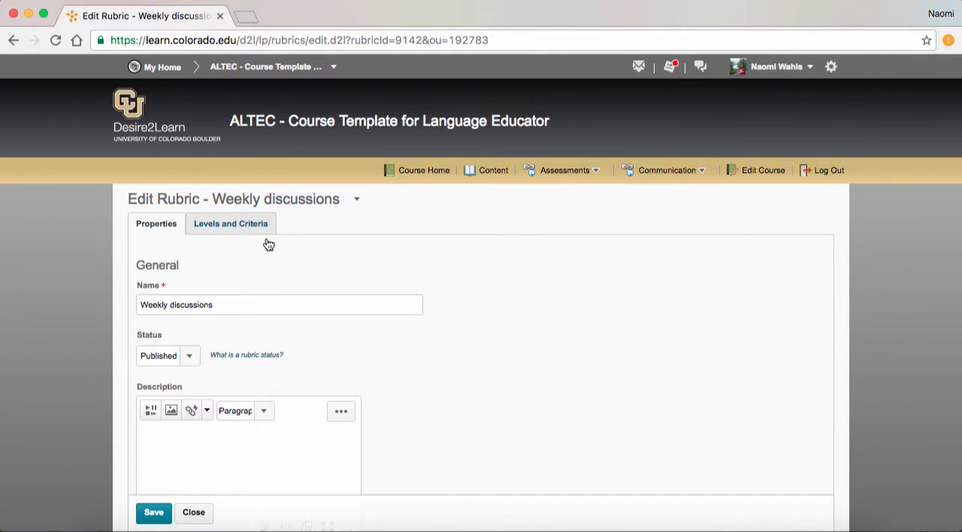
Step: Review the rubric's Levels and Criteria grid with its criteria and three point levels
{"action": "left_click", "coordinate": [230, 223]}
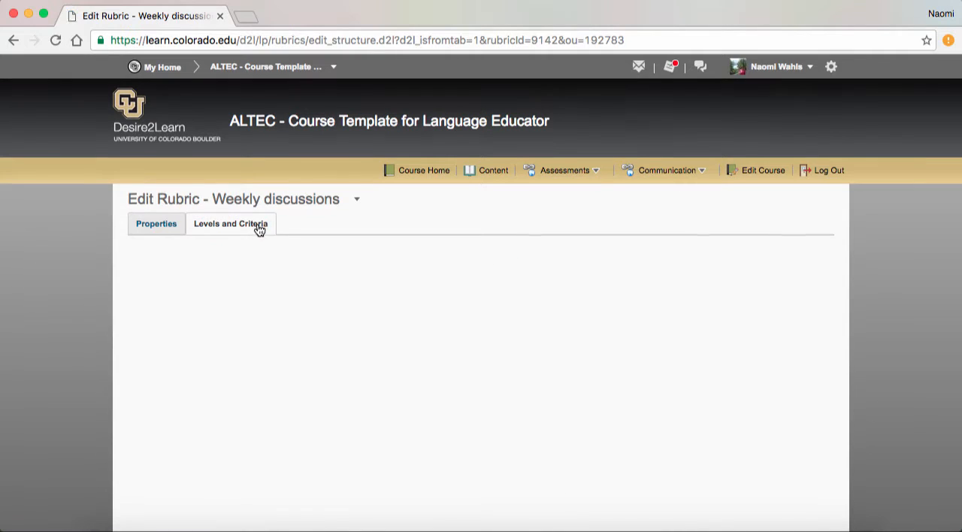
{"action": "left_click", "coordinate": [232, 222]}
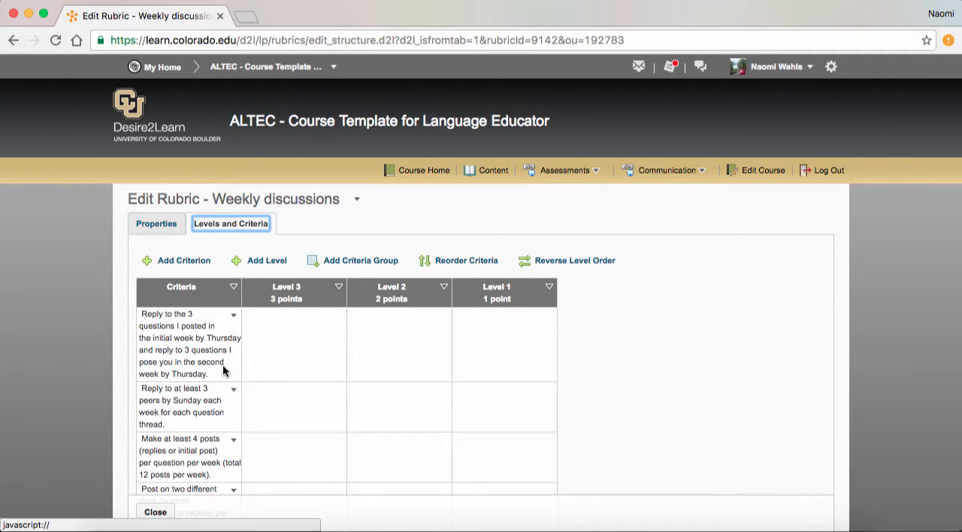
{"action": "mouse_move", "coordinate": [245, 284]}
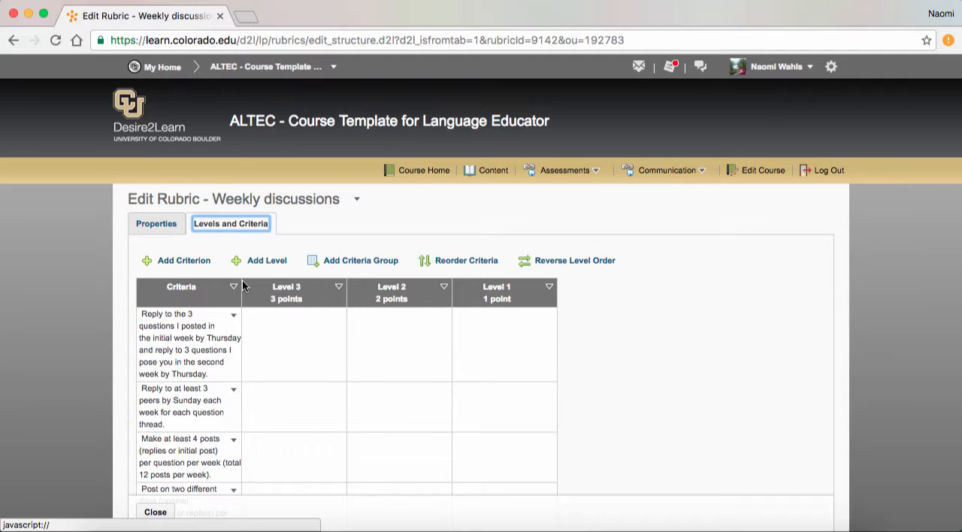
{"action": "scroll", "scroll_direction": "down", "scroll_amount": 3}
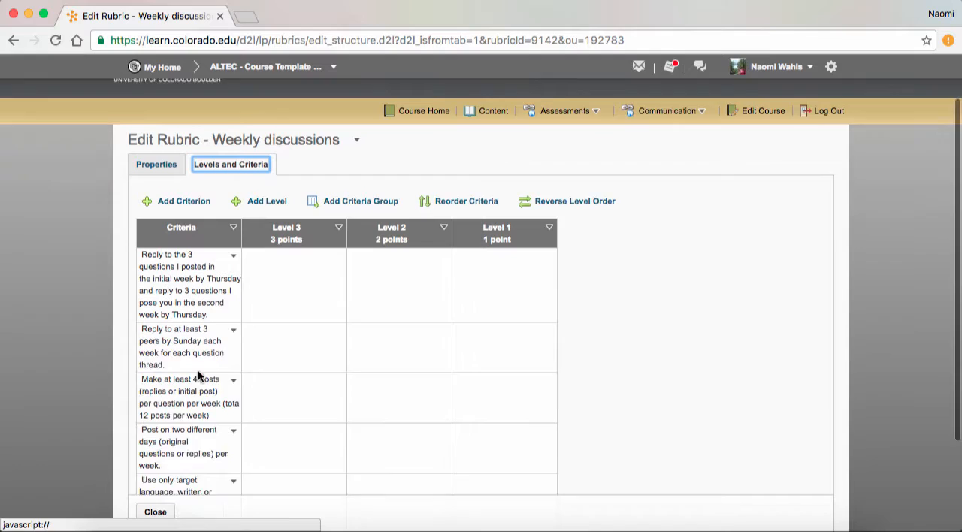
{"action": "scroll", "scroll_direction": "down", "scroll_amount": 3}
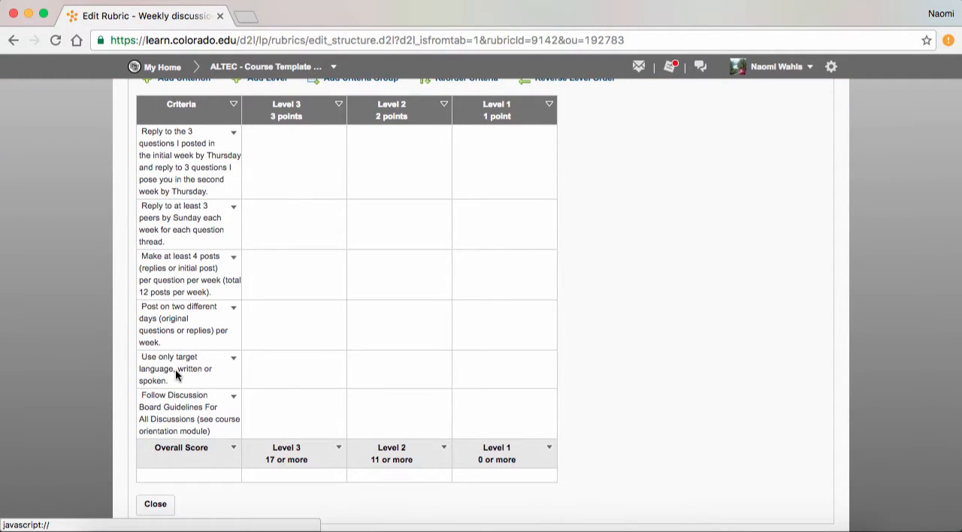
{"action": "mouse_move", "coordinate": [173, 432]}
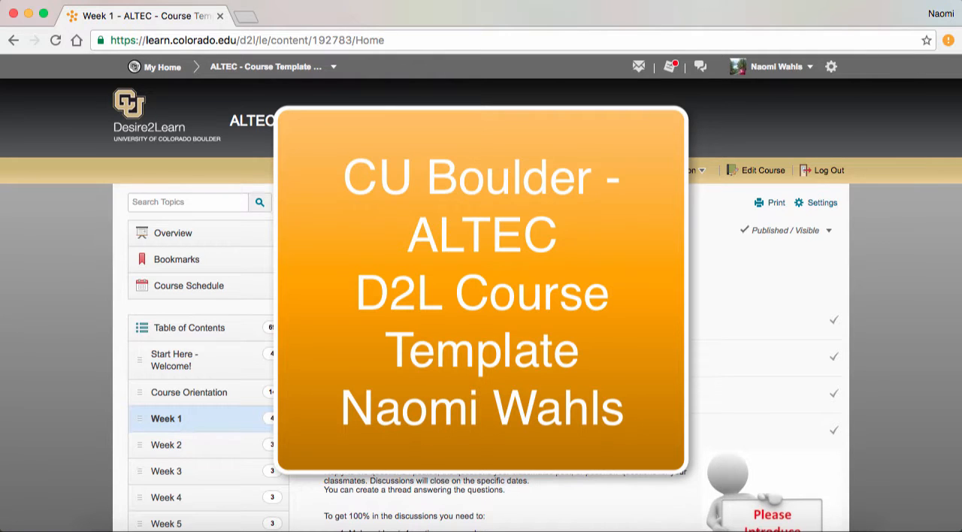
{"action": "mouse_move", "coordinate": [643, 105]}
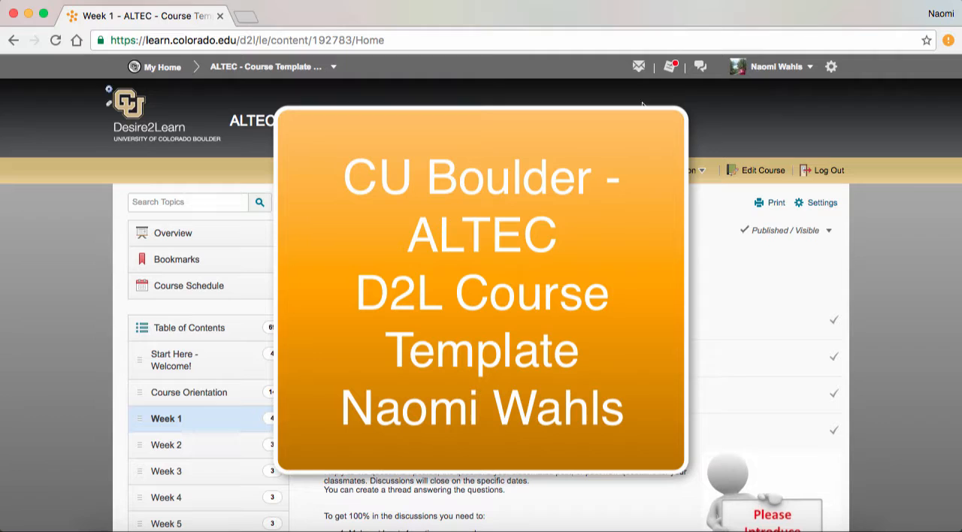